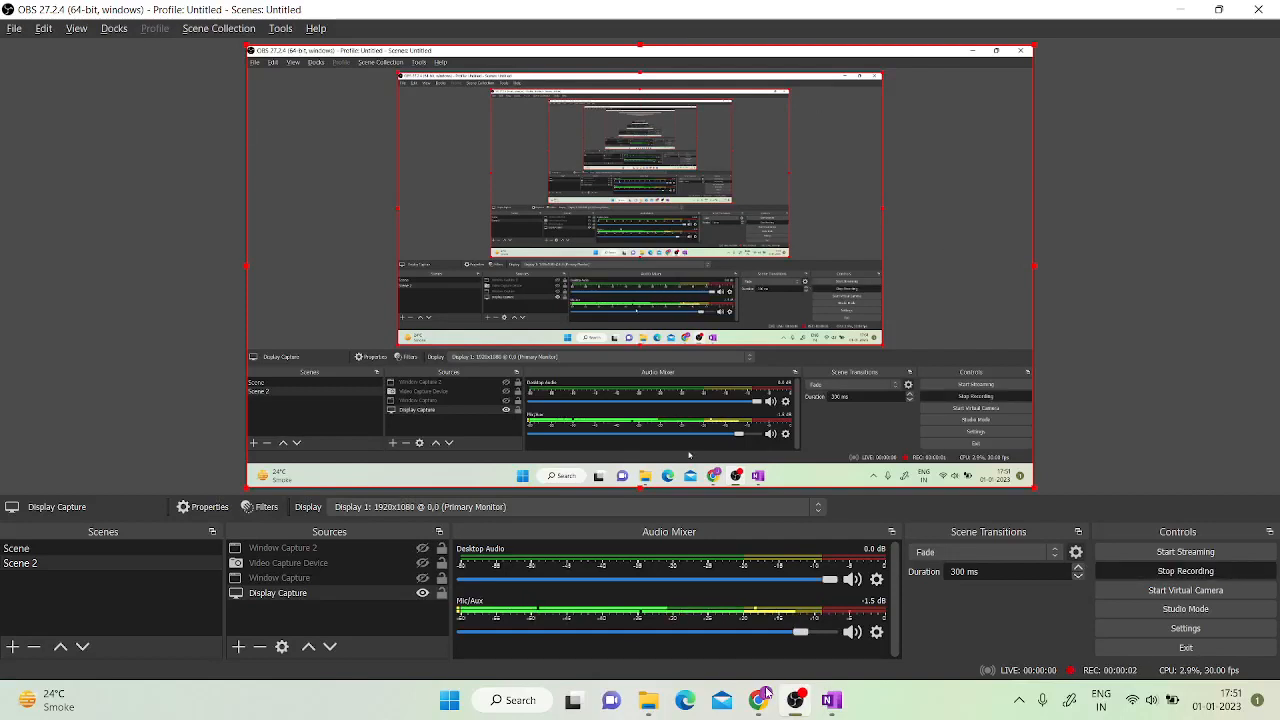
{"action": "mouse_move", "coordinate": [760, 700]}
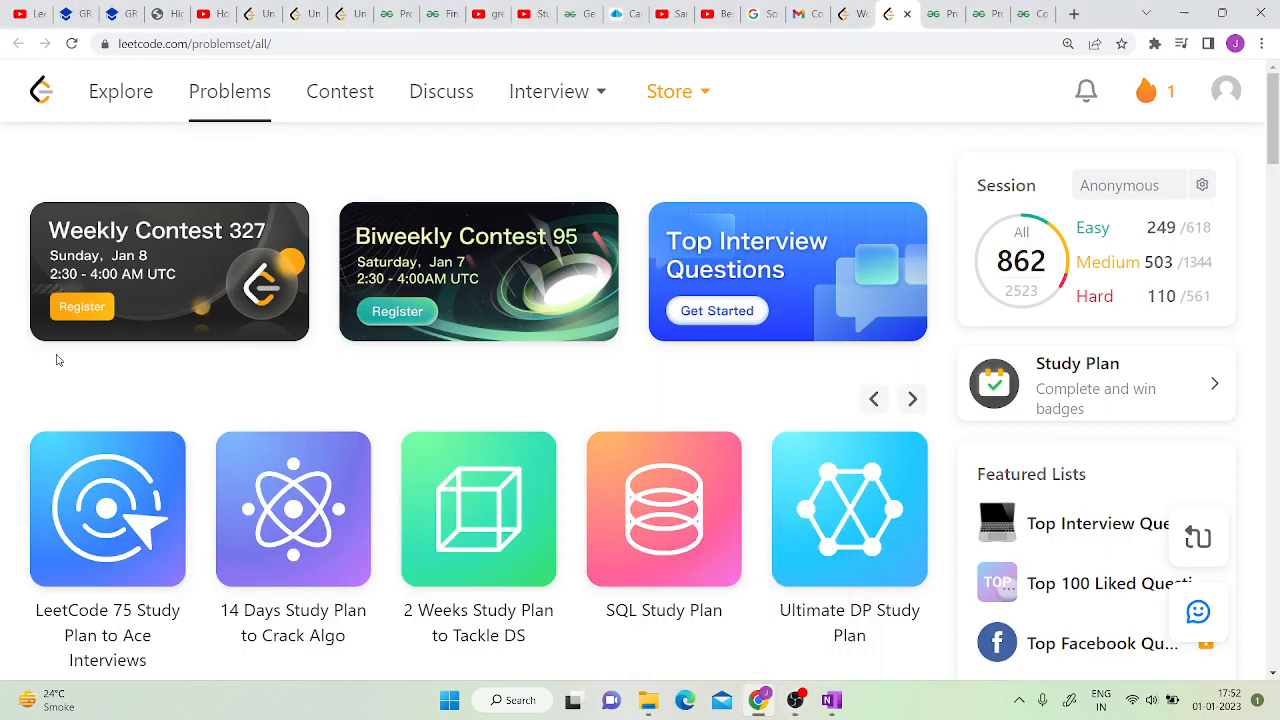
{"action": "mouse_move", "coordinate": [44, 206]}
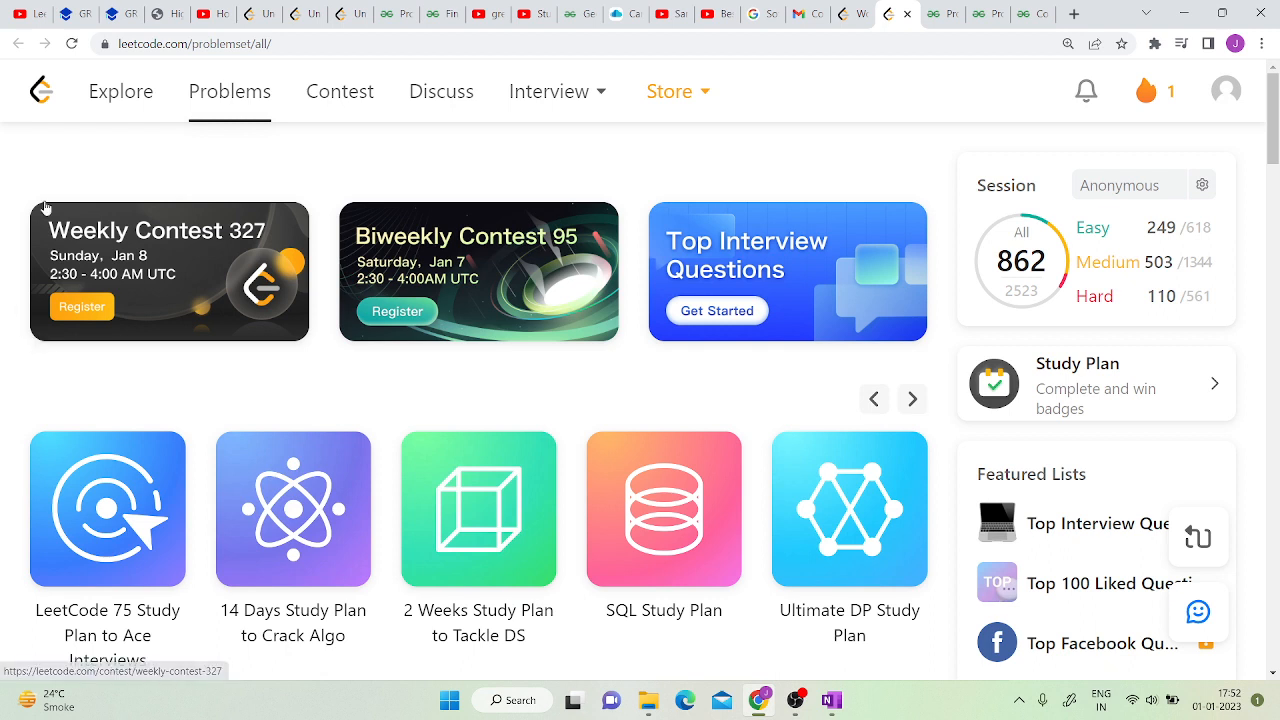
{"action": "mouse_move", "coordinate": [114, 112]}
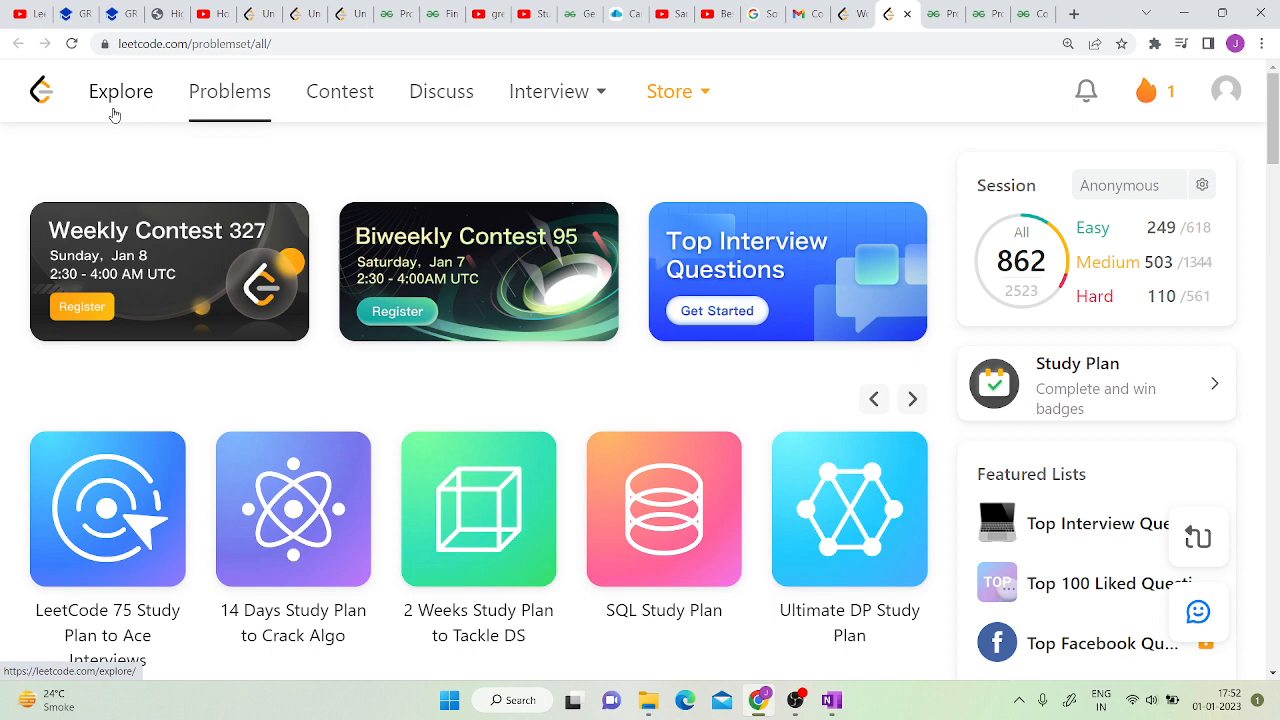
{"action": "mouse_move", "coordinate": [564, 392]}
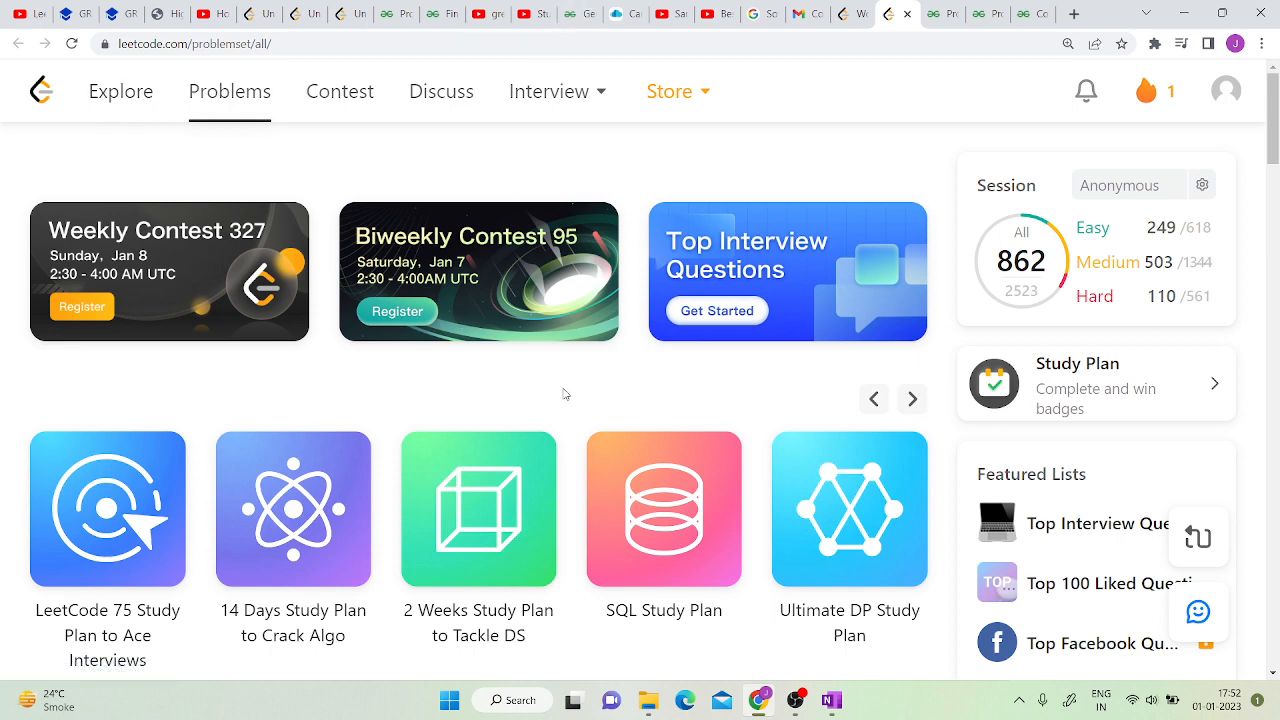
Step: Browse the problem-of-the-day page and bring up its progress dashboard
{"action": "scroll", "scroll_direction": "down", "scroll_amount": 3}
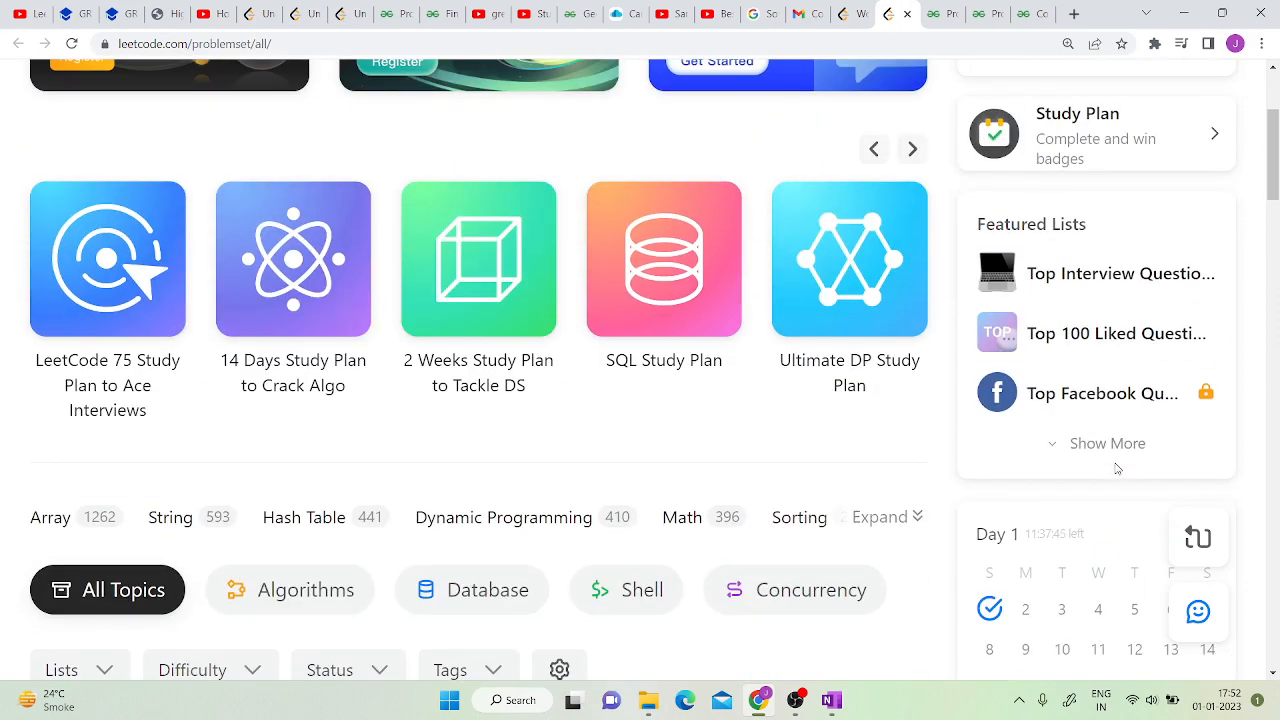
{"action": "scroll", "scroll_direction": "down", "scroll_amount": 3}
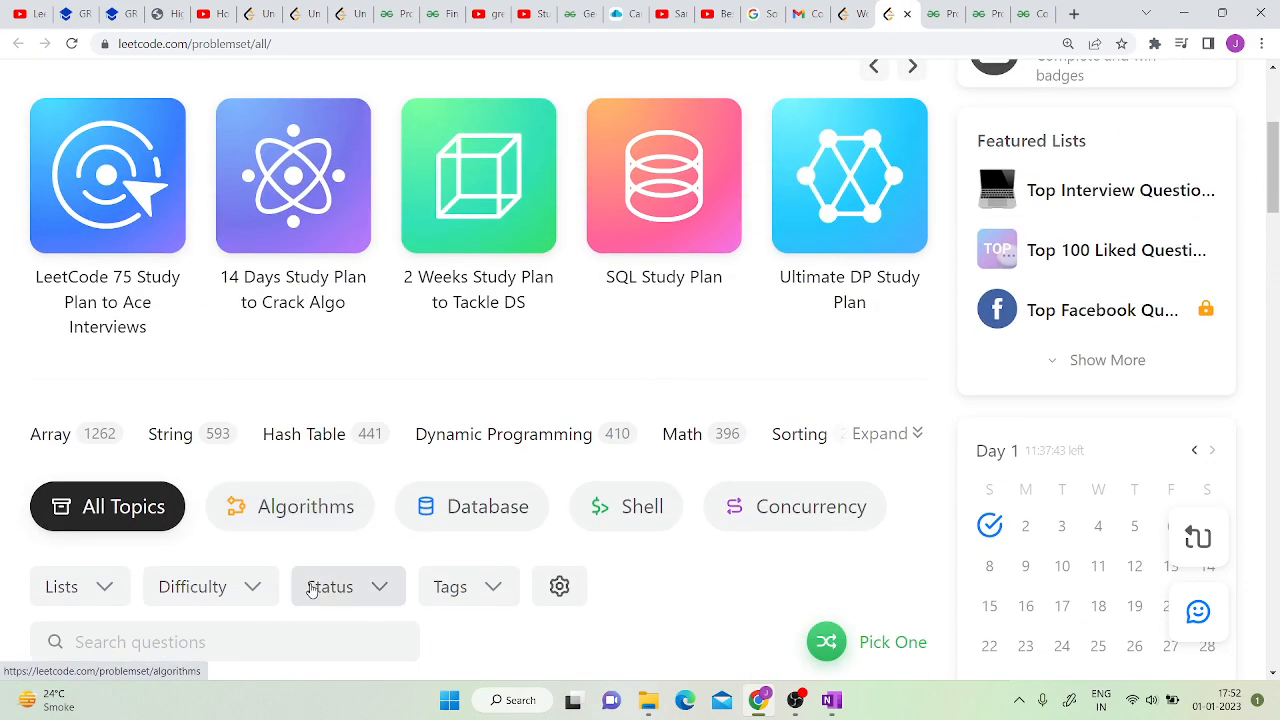
{"action": "scroll", "scroll_direction": "up", "scroll_amount": 3}
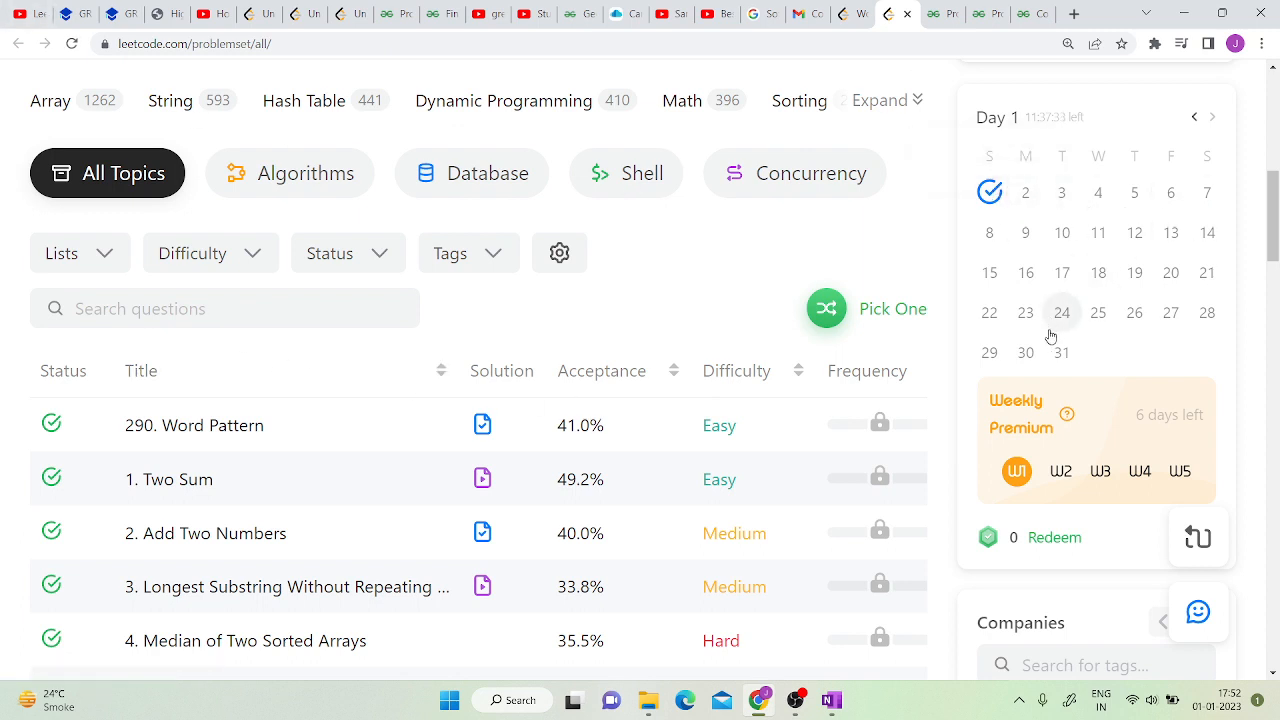
{"action": "mouse_move", "coordinate": [988, 352]}
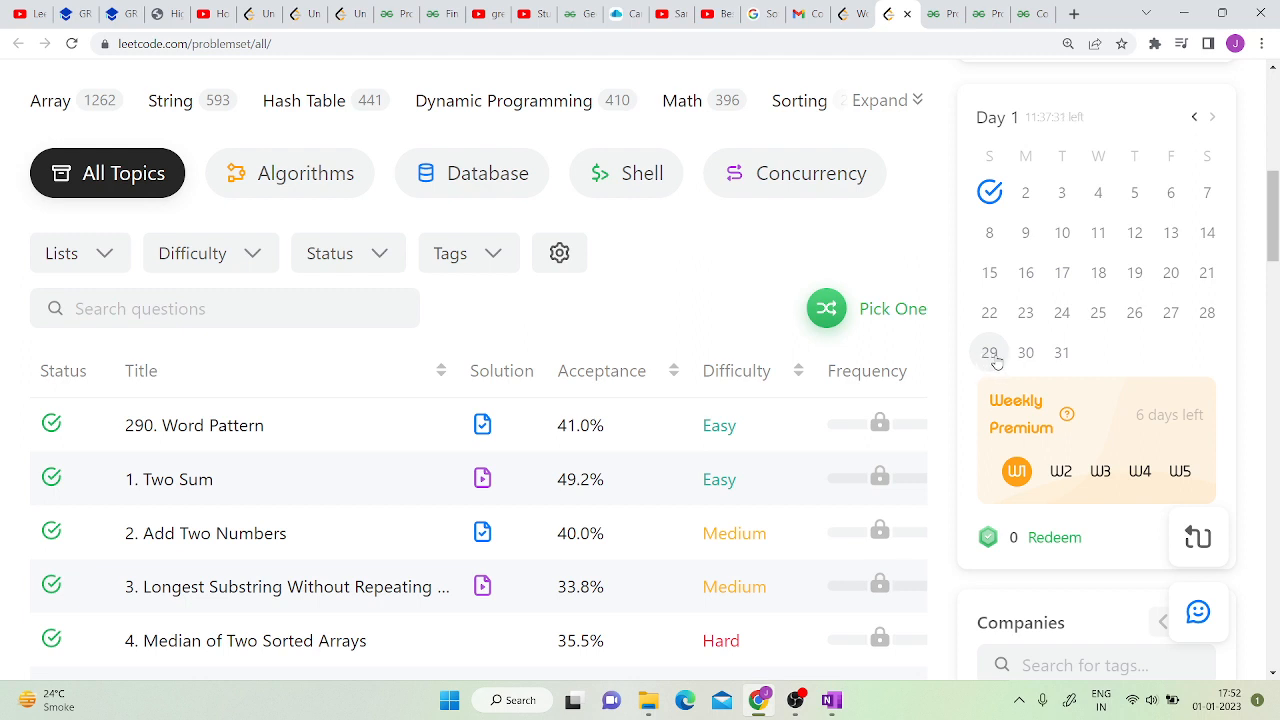
{"action": "mouse_move", "coordinate": [1032, 192]}
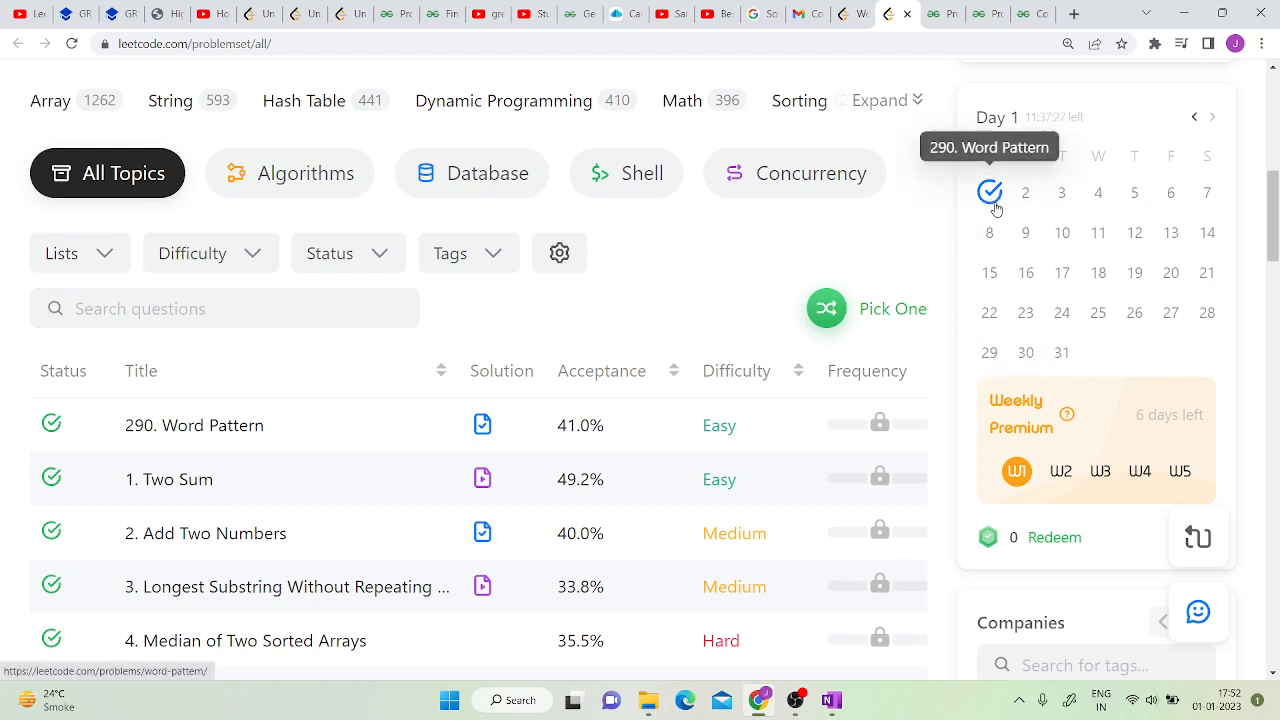
{"action": "mouse_move", "coordinate": [512, 418]}
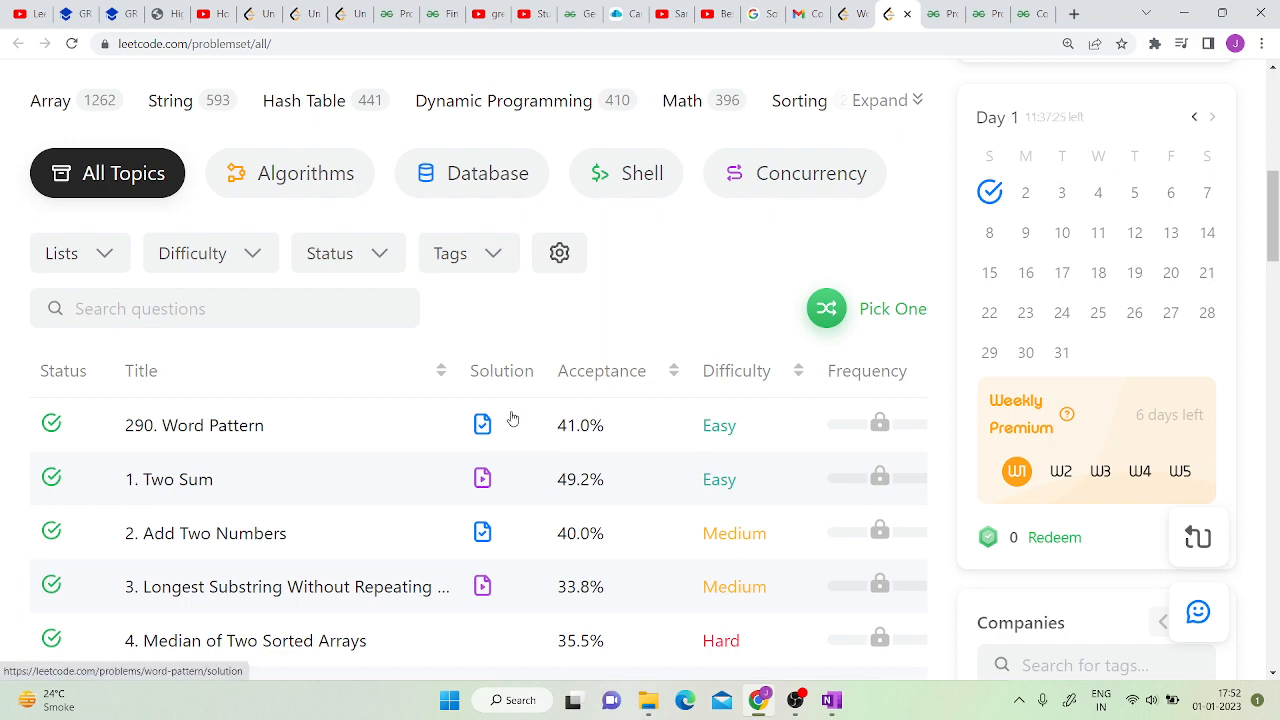
{"action": "mouse_move", "coordinate": [488, 392]}
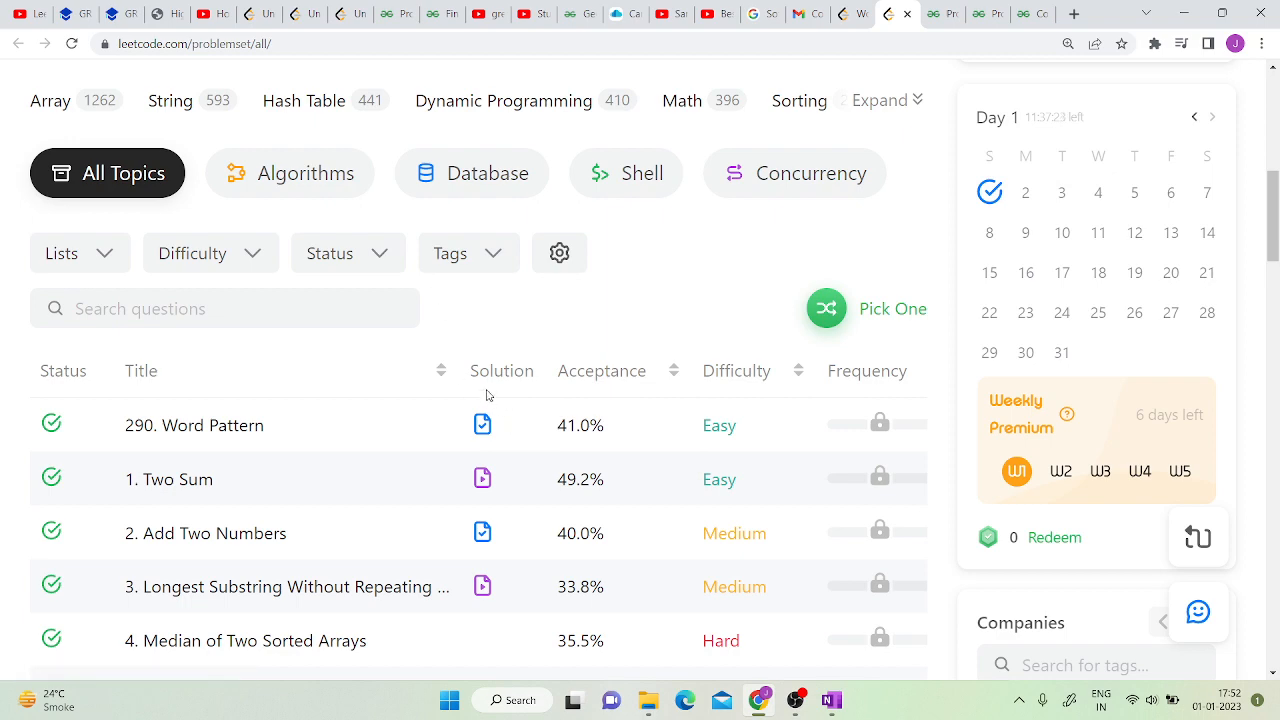
{"action": "scroll", "scroll_direction": "up", "scroll_amount": 3}
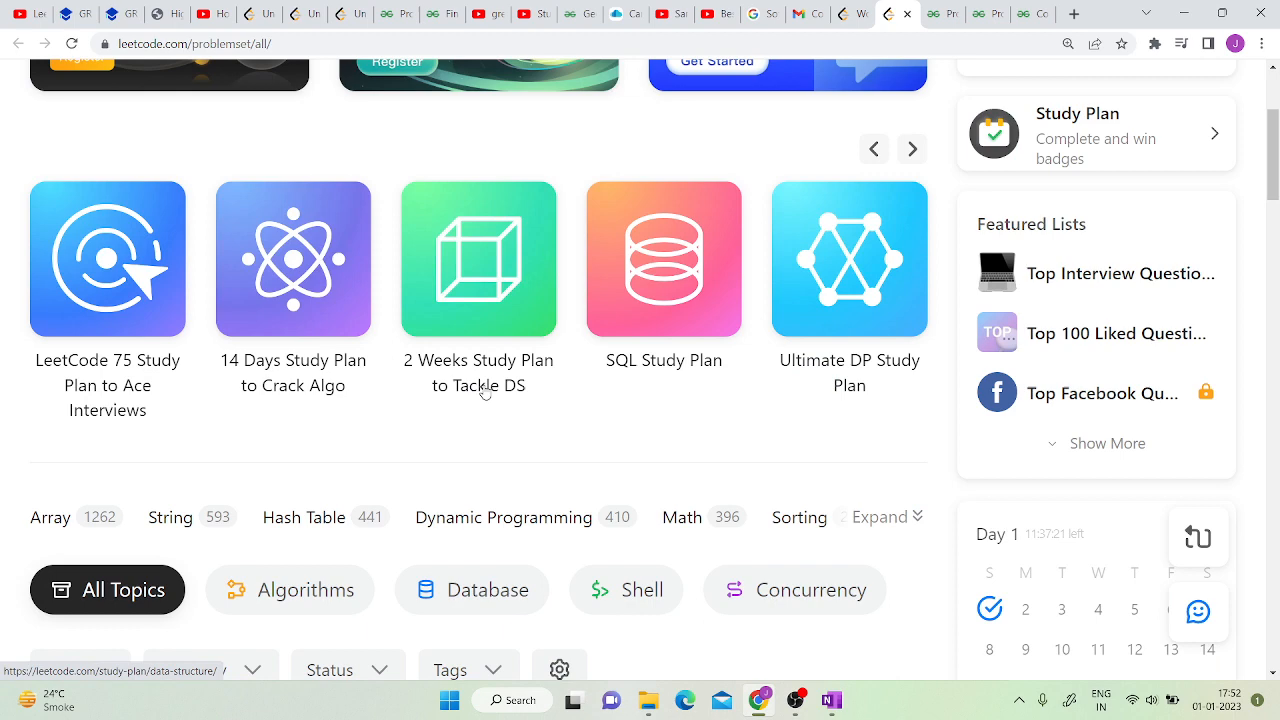
{"action": "scroll", "scroll_direction": "up", "scroll_amount": 3}
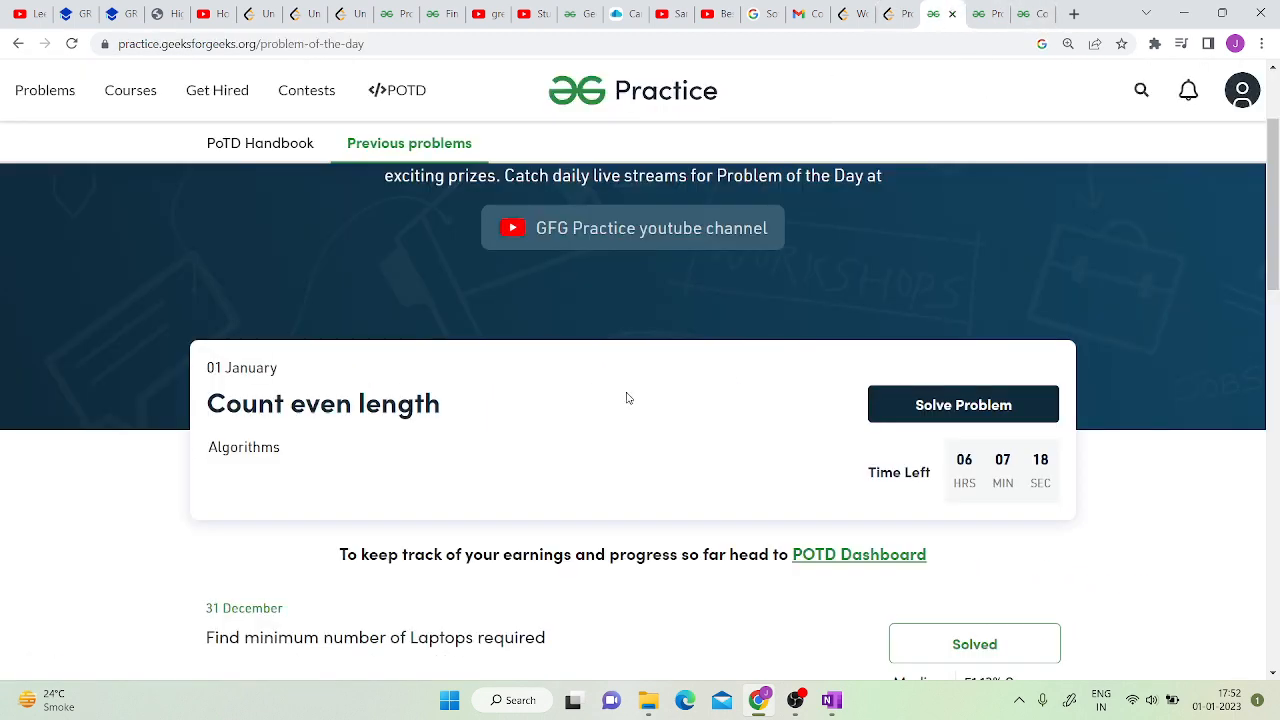
{"action": "scroll", "scroll_direction": "up", "scroll_amount": 3}
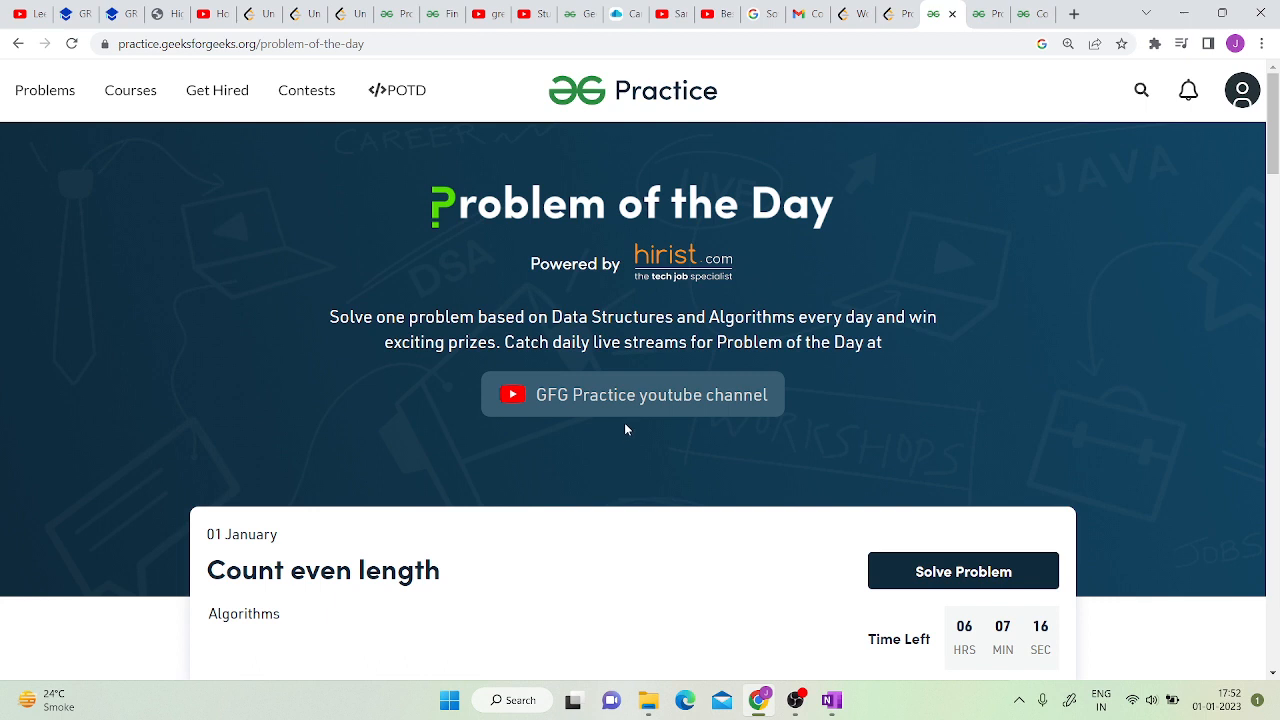
{"action": "scroll", "scroll_direction": "down", "scroll_amount": 3}
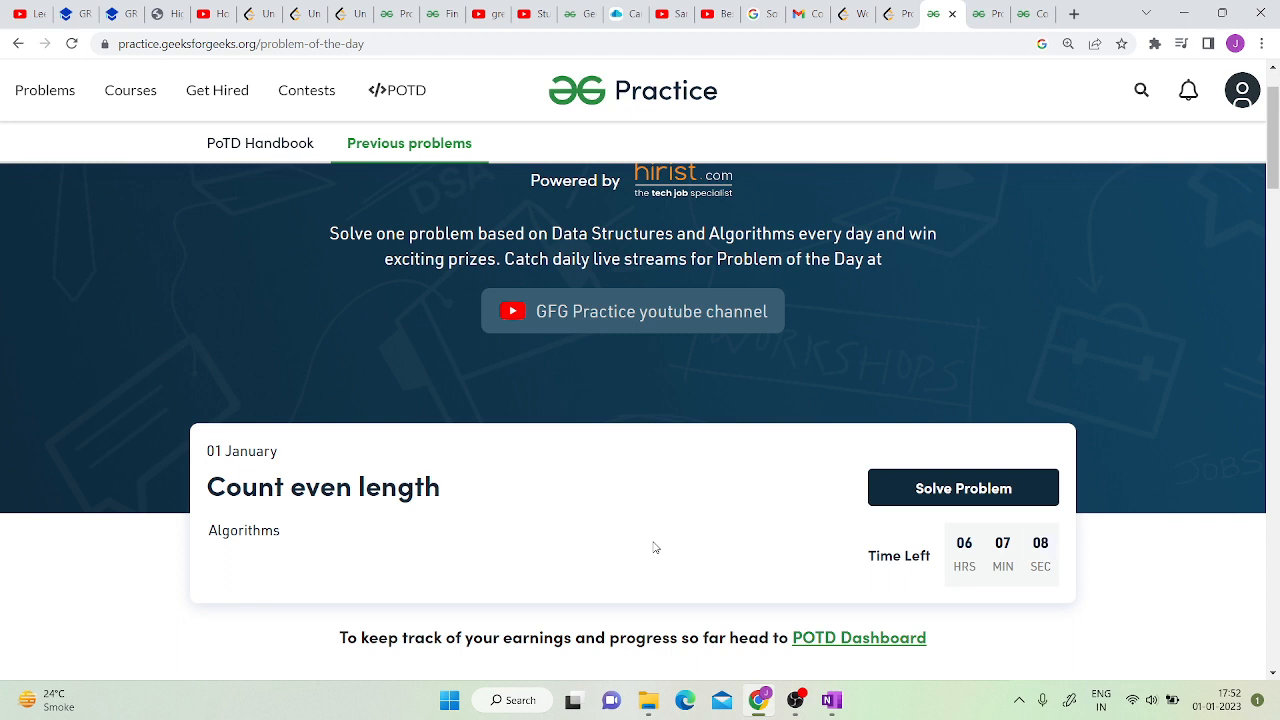
{"action": "mouse_move", "coordinate": [632, 524]}
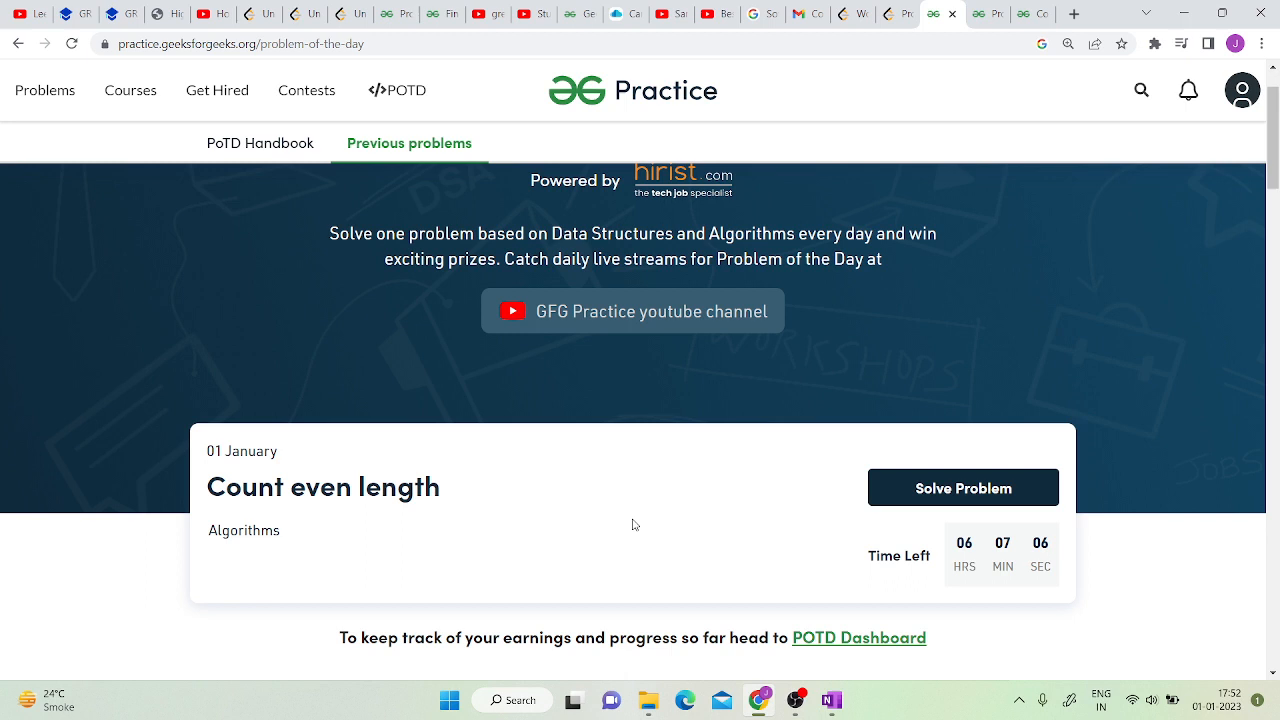
{"action": "mouse_move", "coordinate": [616, 500]}
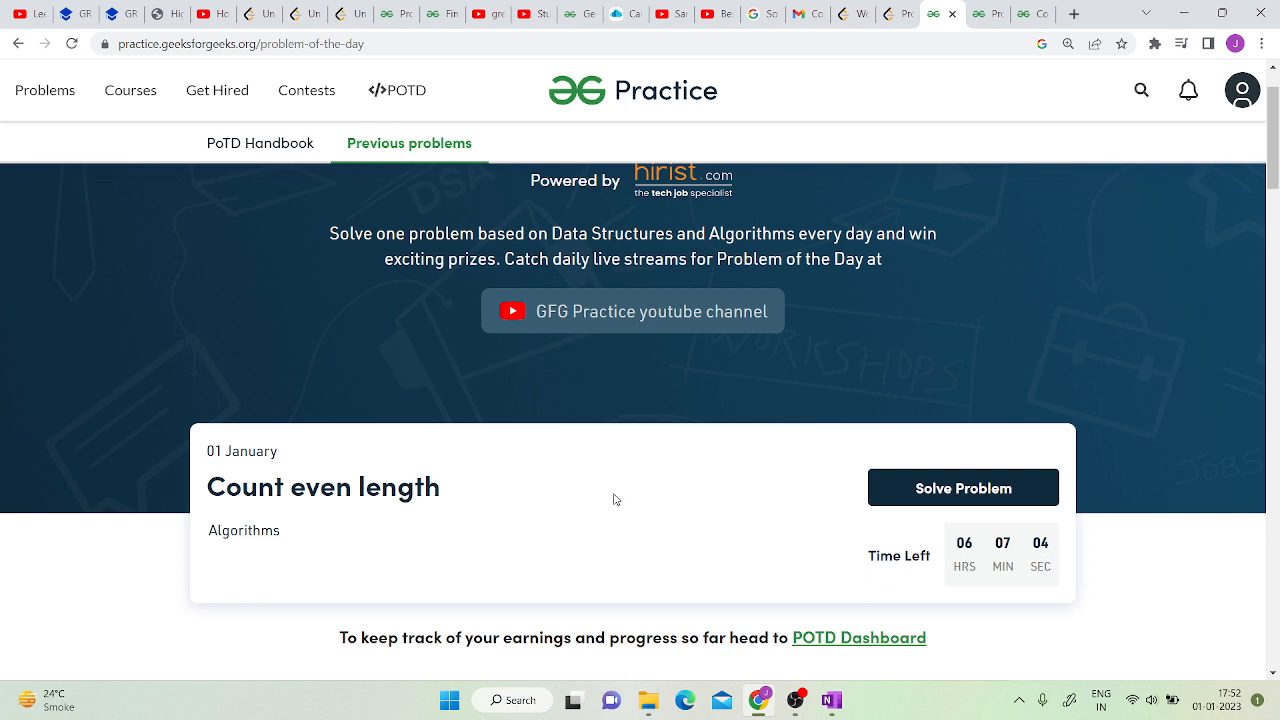
{"action": "mouse_move", "coordinate": [508, 448]}
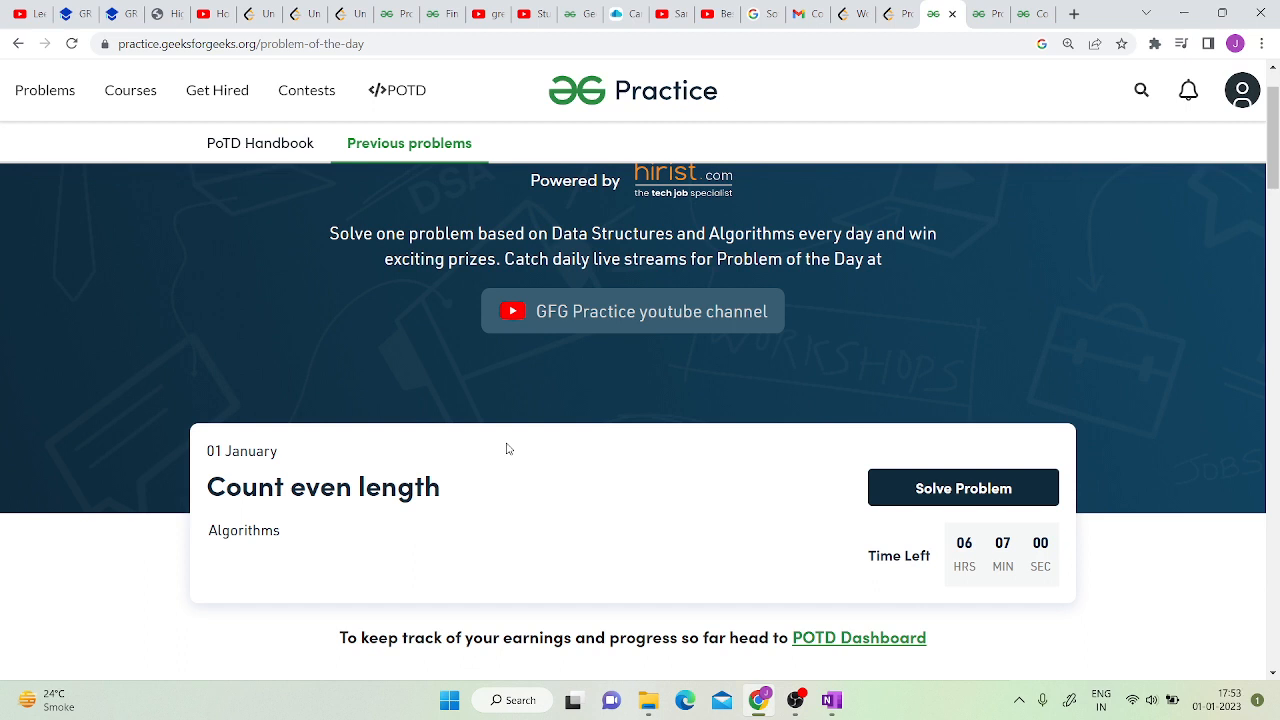
{"action": "mouse_move", "coordinate": [928, 536]}
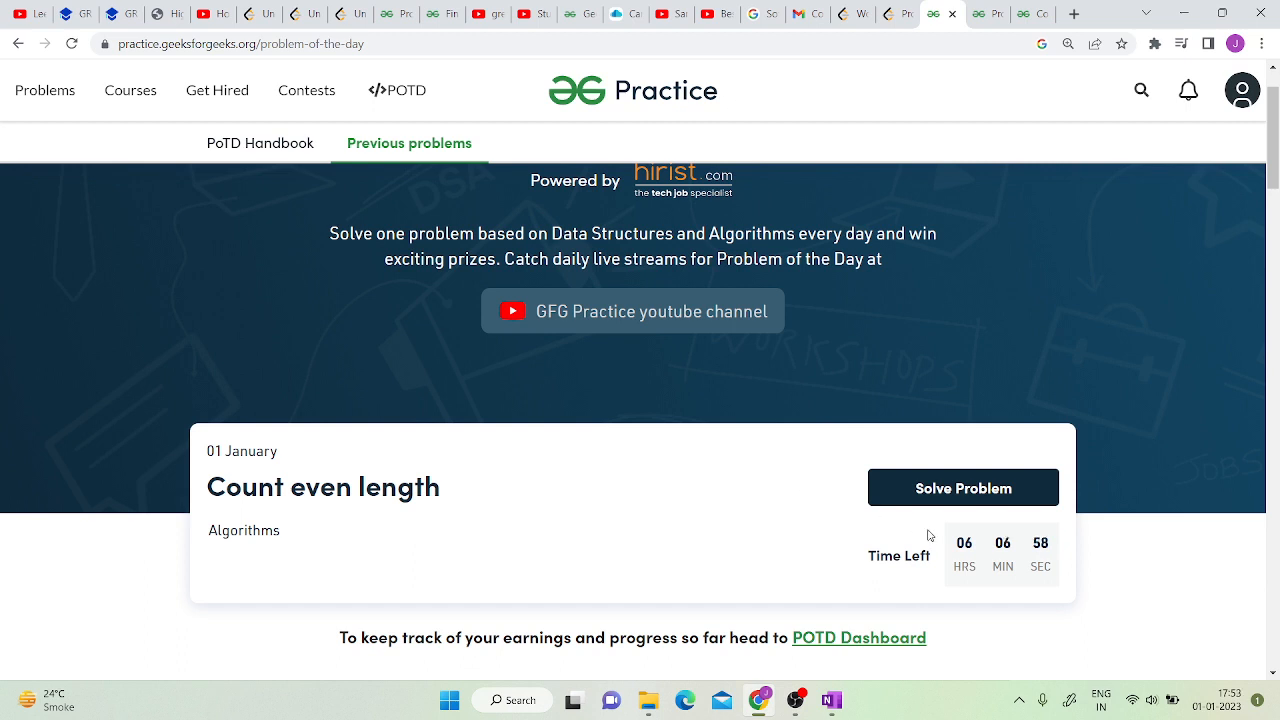
{"action": "mouse_move", "coordinate": [396, 90]}
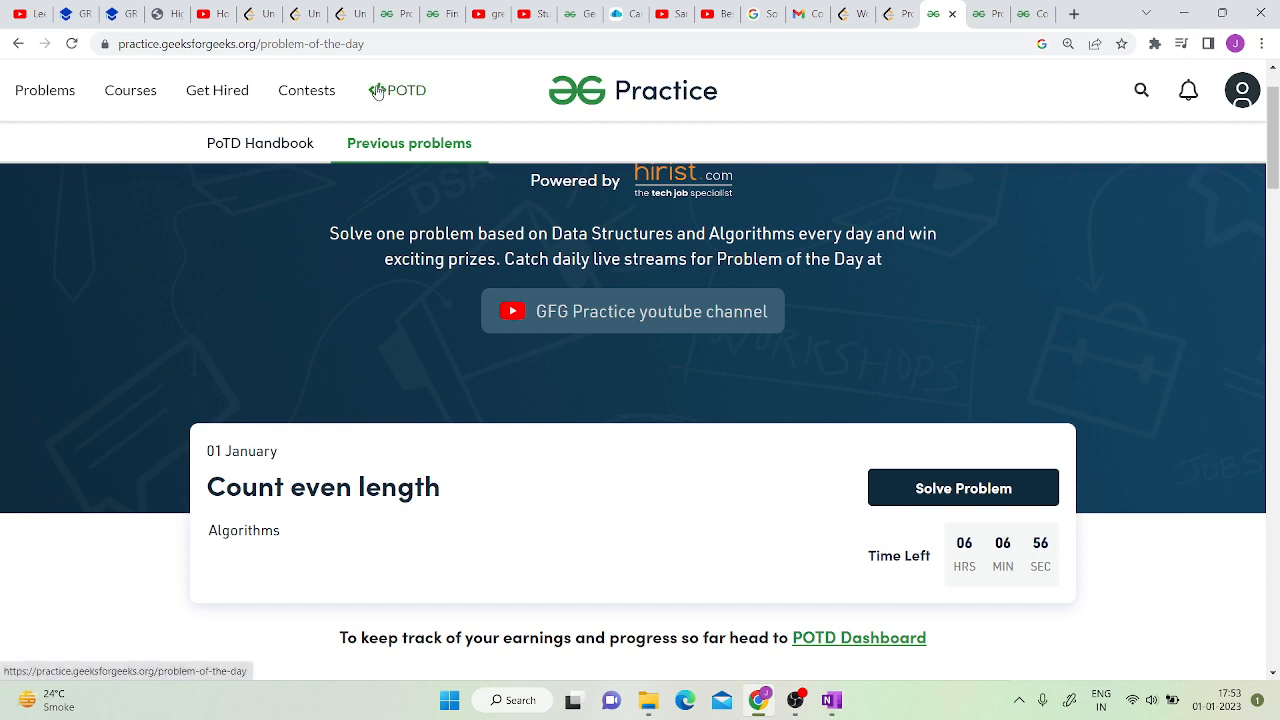
{"action": "mouse_move", "coordinate": [656, 496]}
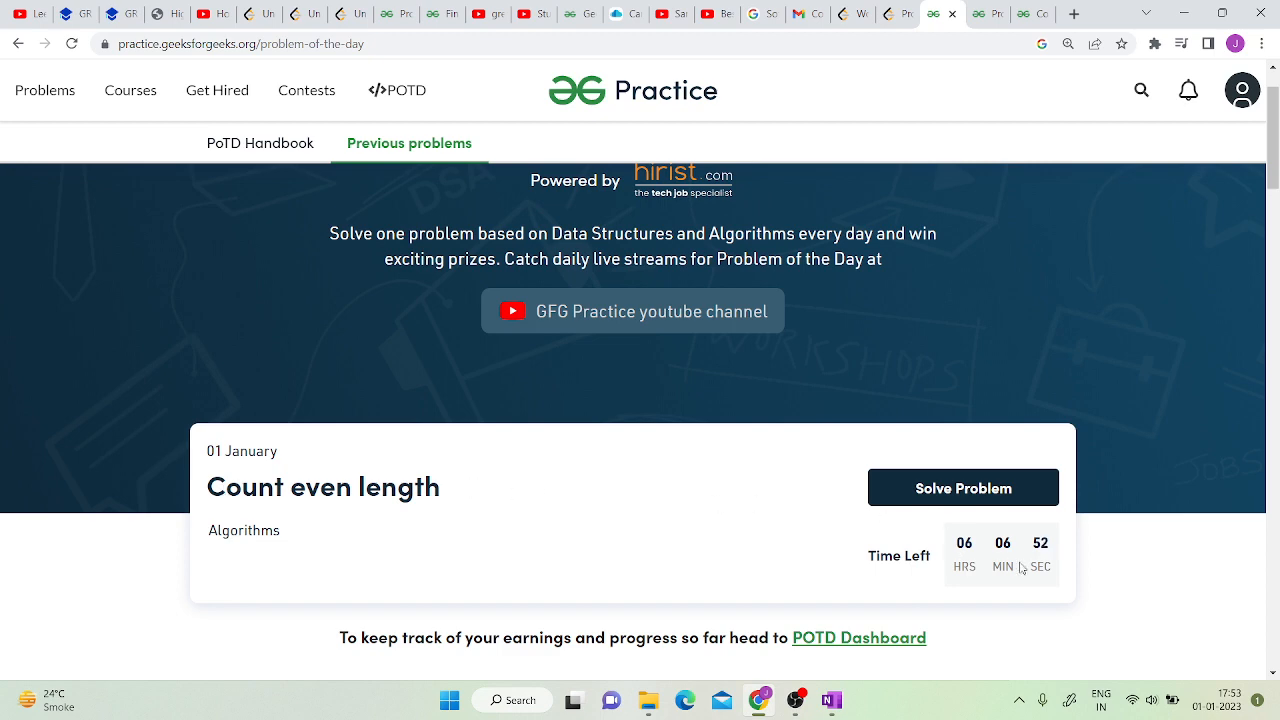
{"action": "scroll", "scroll_direction": "down", "scroll_amount": 3}
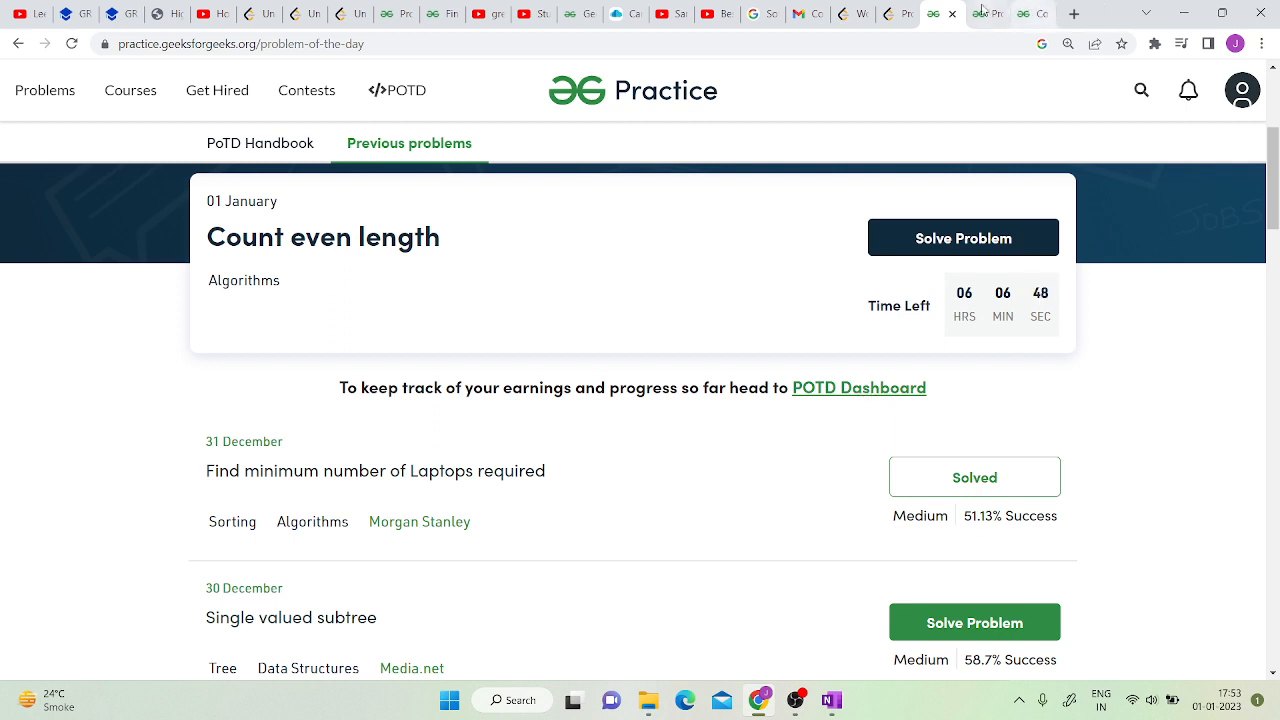
{"action": "left_click", "coordinate": [858, 388]}
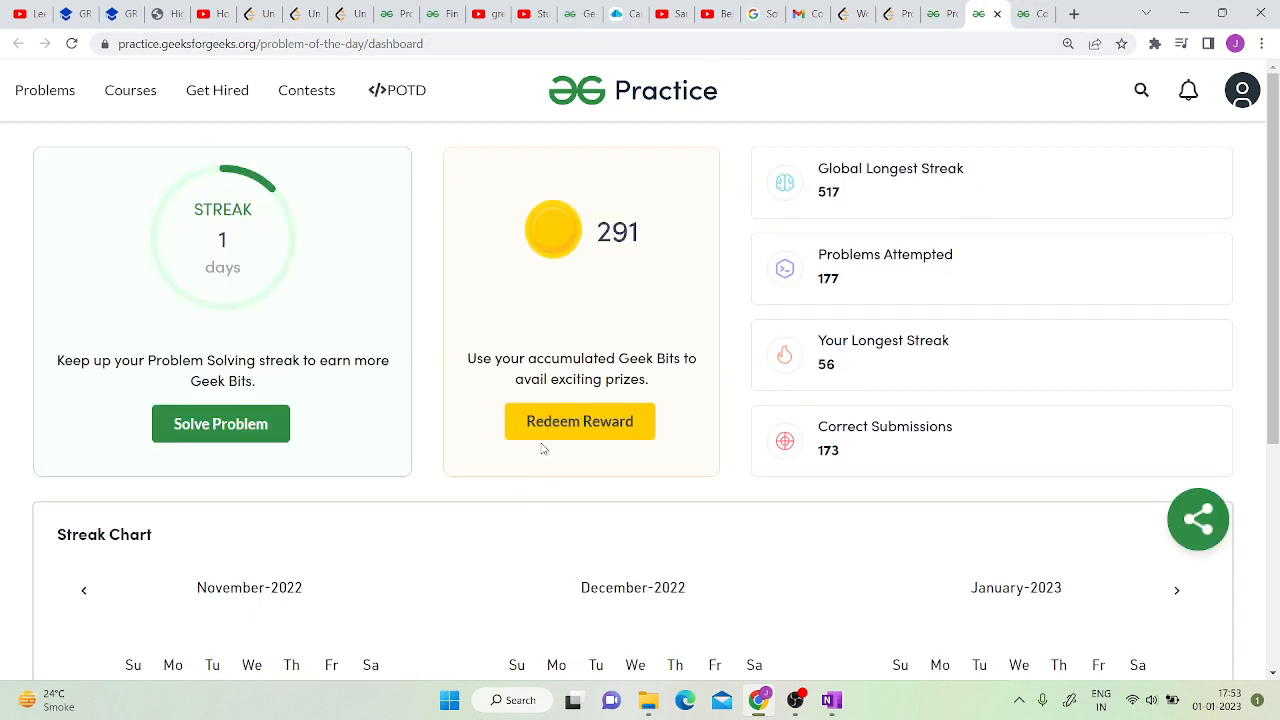
{"action": "mouse_move", "coordinate": [632, 290]}
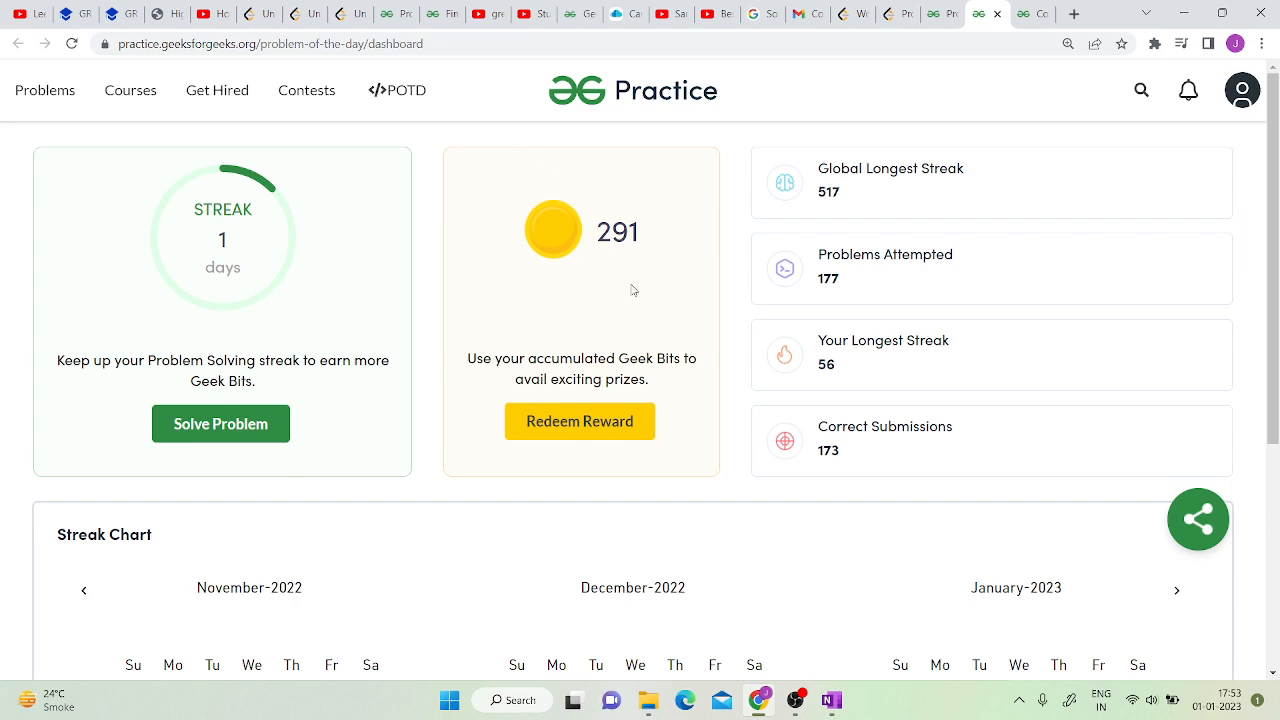
Step: Review the 1-day streak and 291 Geek Bits, then switch to the LeetCode problems page
{"action": "scroll", "scroll_direction": "down", "scroll_amount": 3}
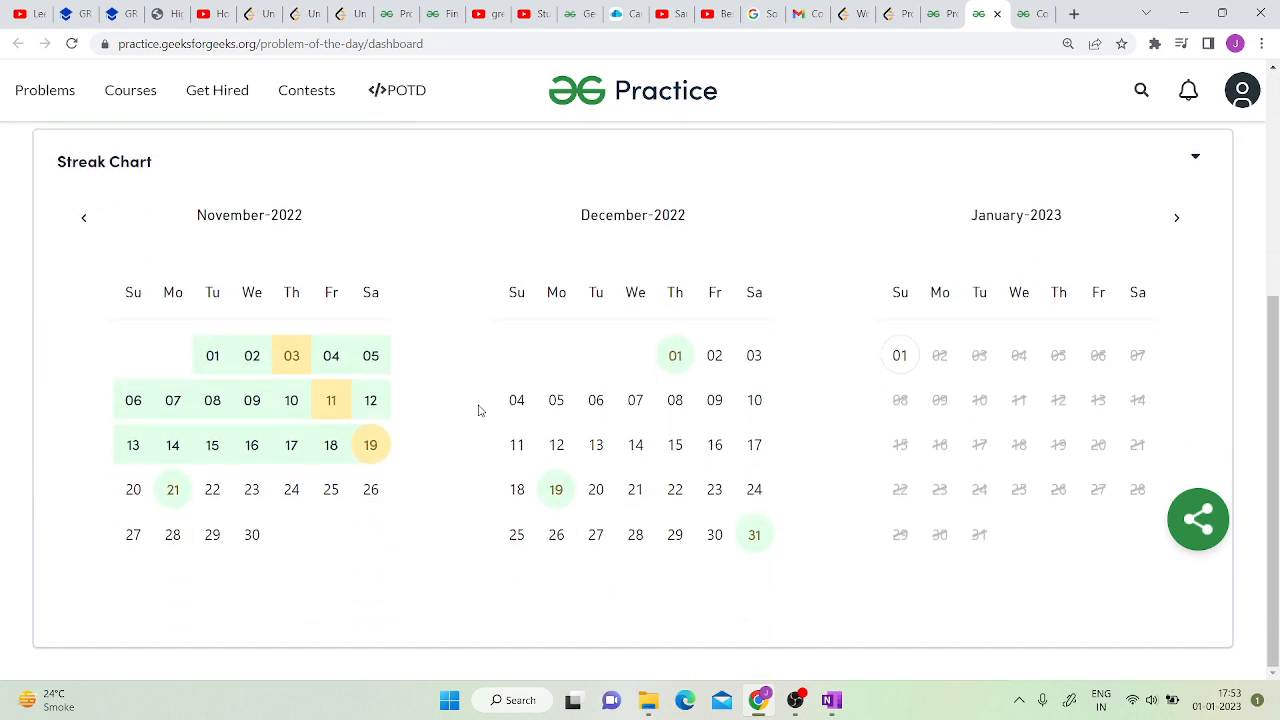
{"action": "mouse_move", "coordinate": [440, 486]}
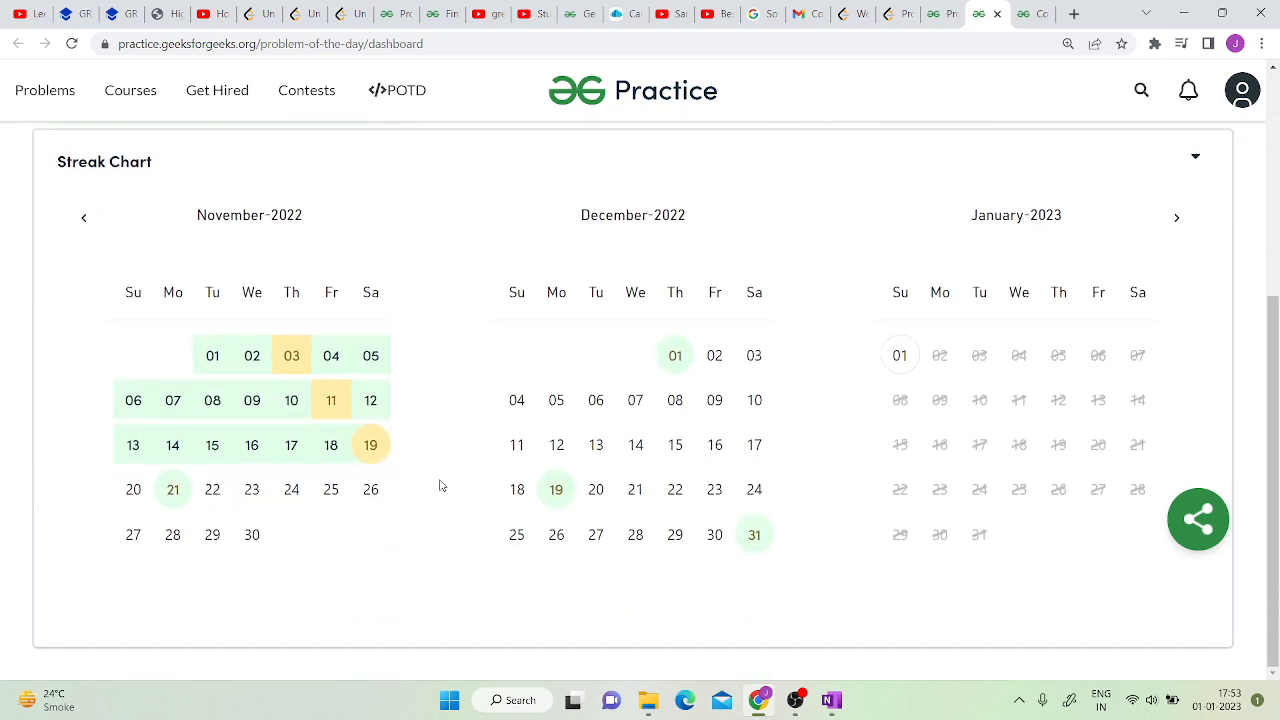
{"action": "mouse_move", "coordinate": [968, 280]}
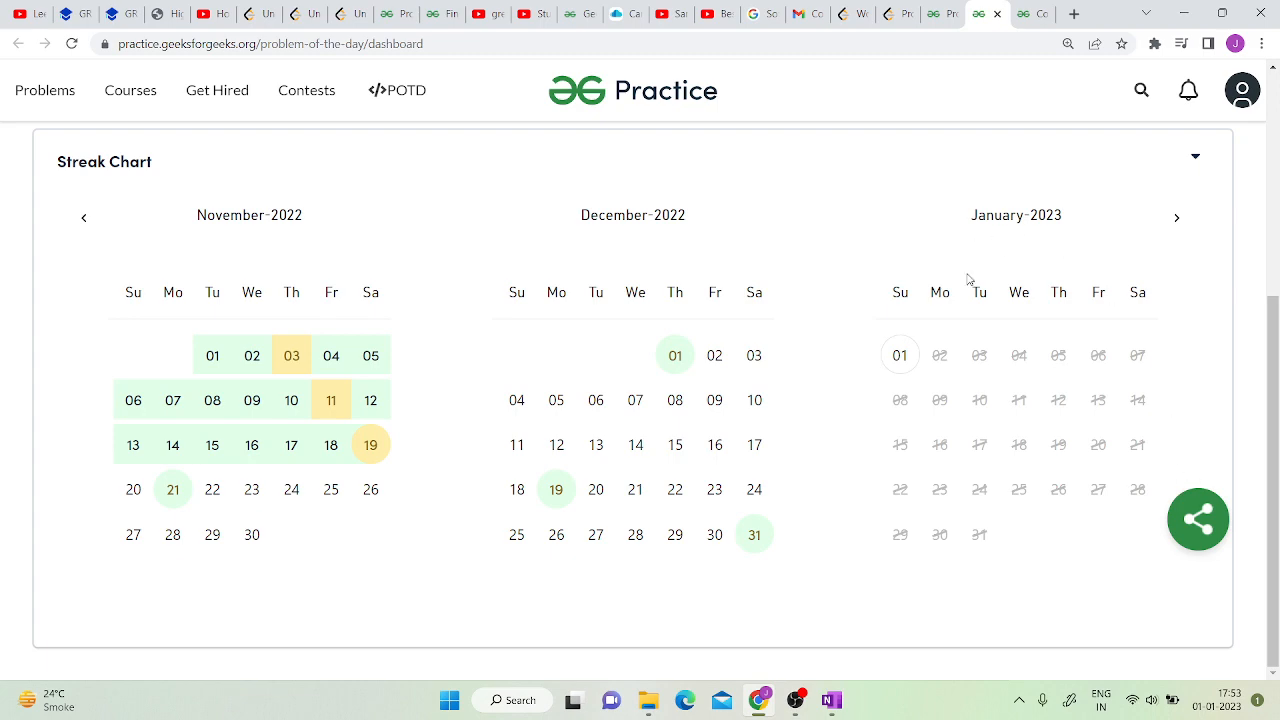
{"action": "mouse_move", "coordinate": [4, 284]}
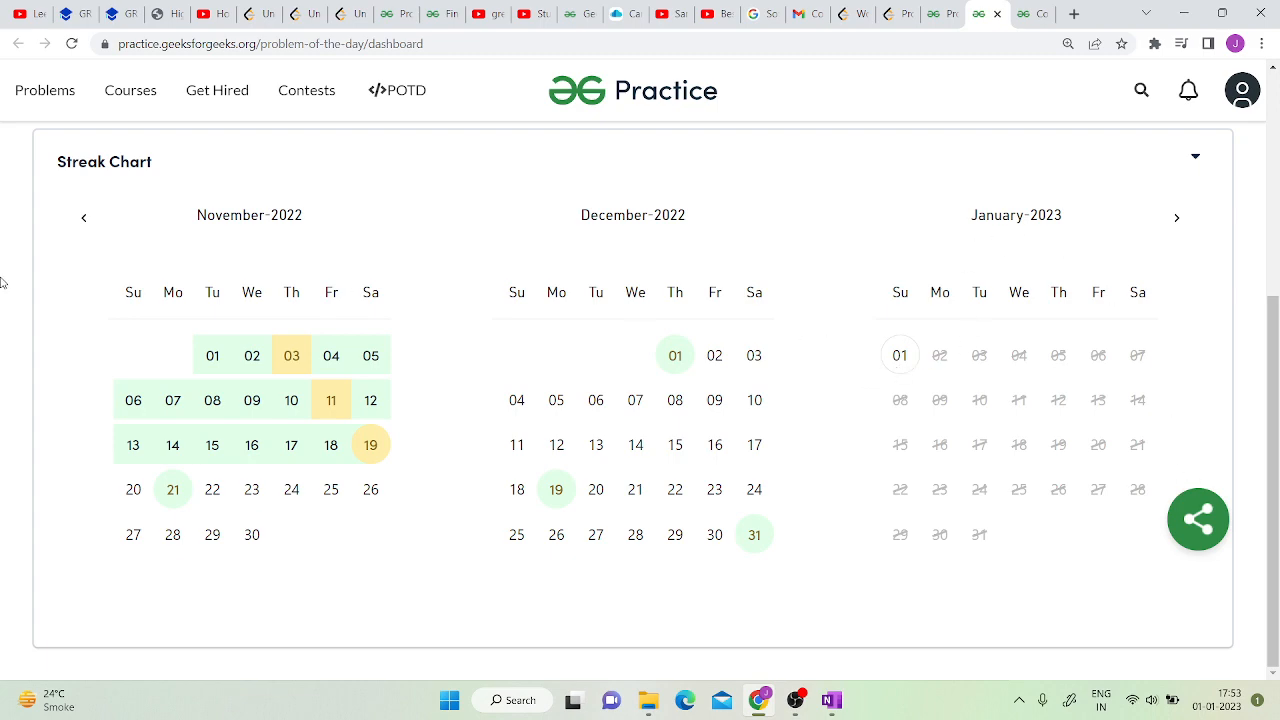
{"action": "scroll", "scroll_direction": "up", "scroll_amount": 3}
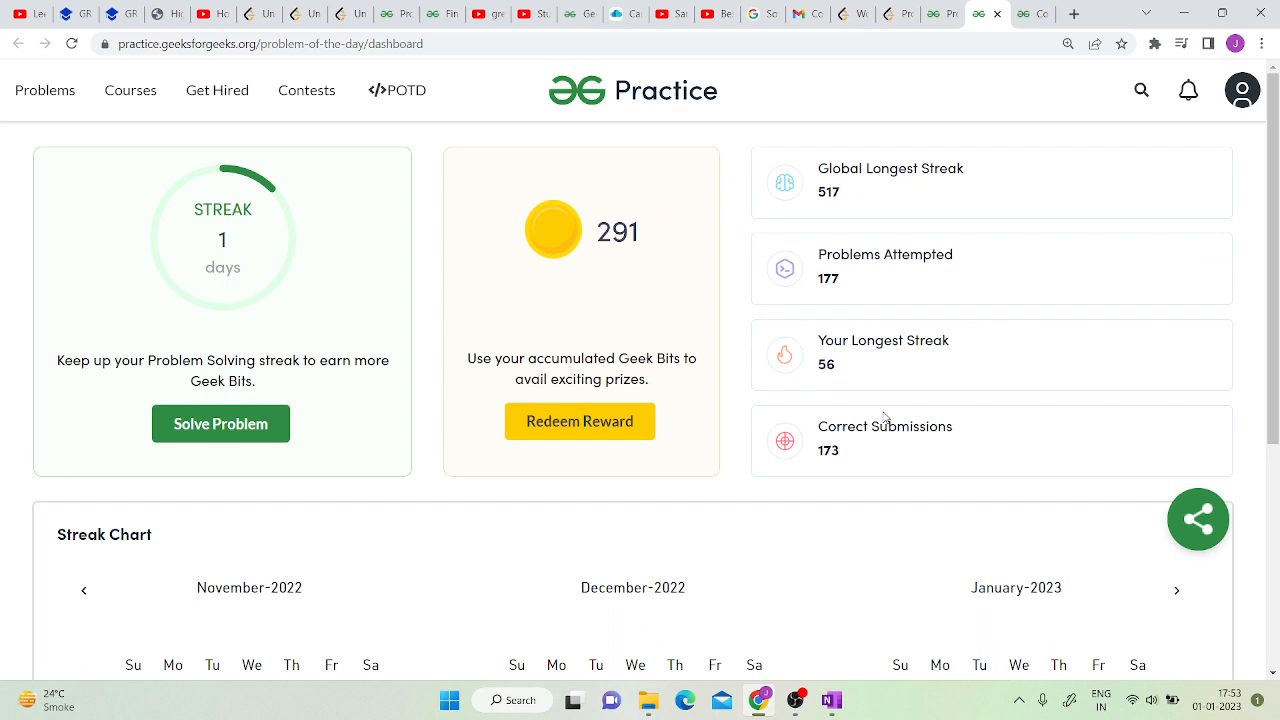
{"action": "mouse_move", "coordinate": [896, 12]}
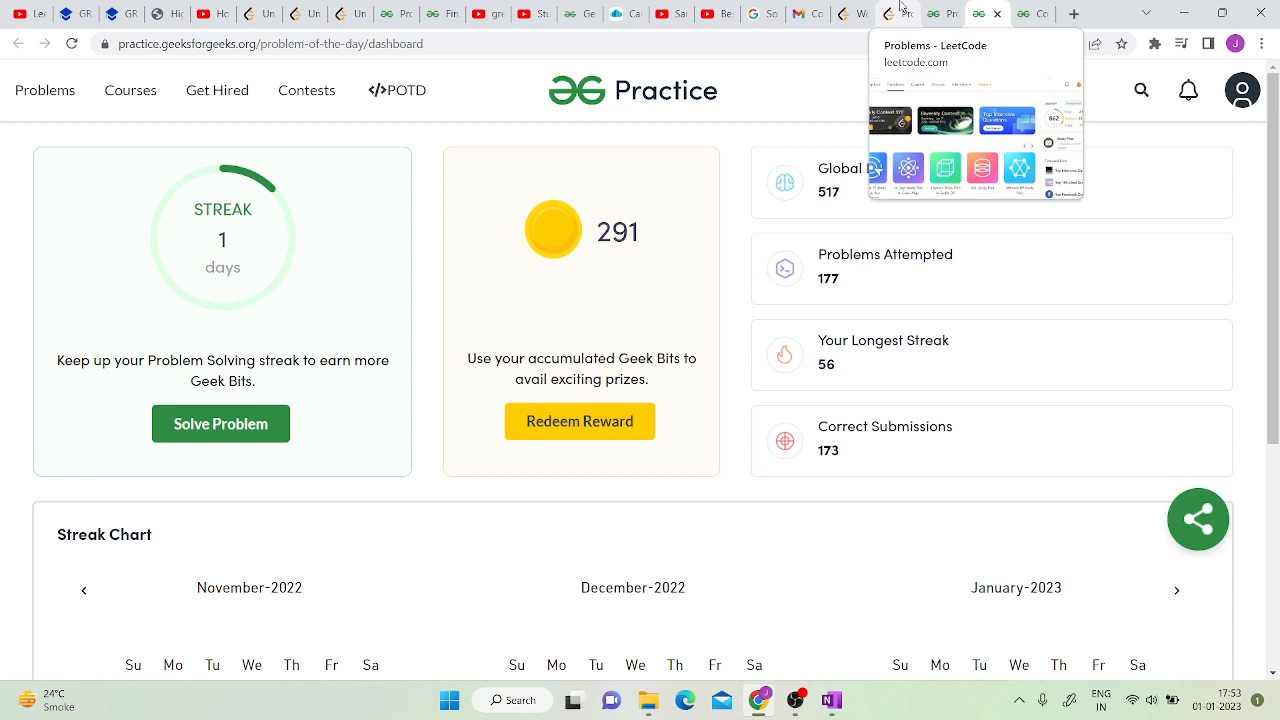
{"action": "mouse_move", "coordinate": [856, 12]}
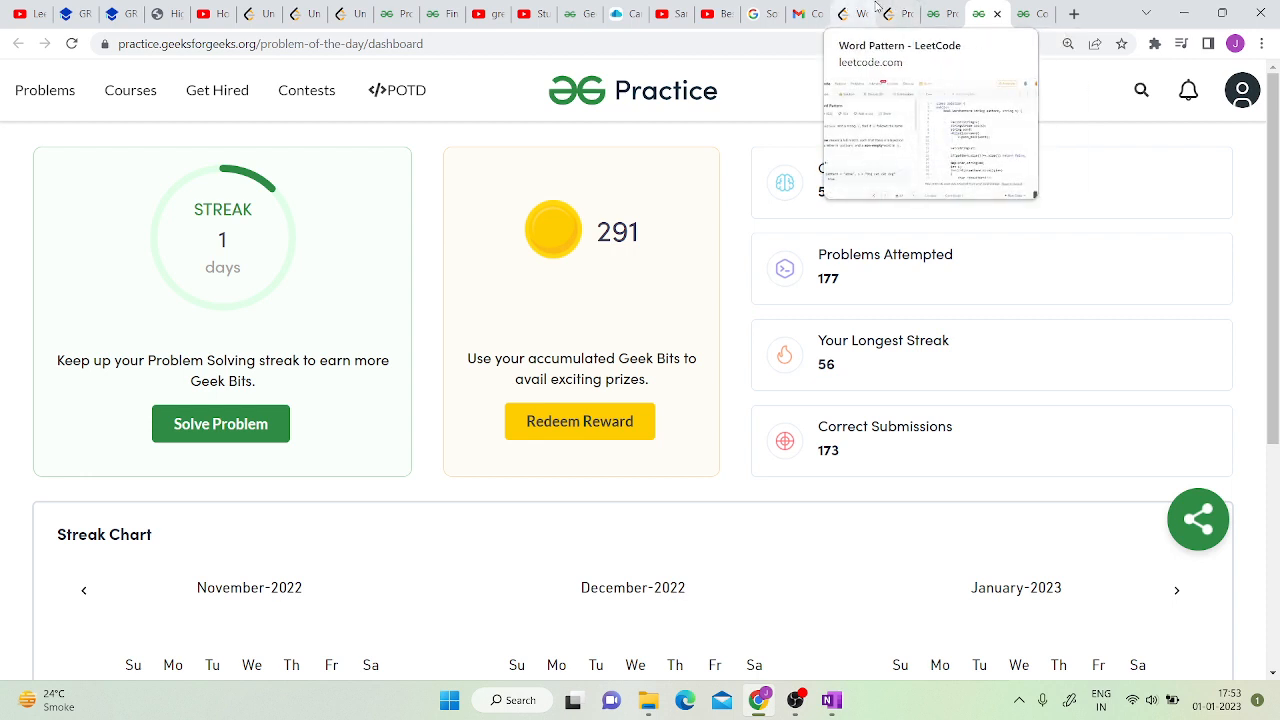
{"action": "mouse_move", "coordinate": [1032, 12]}
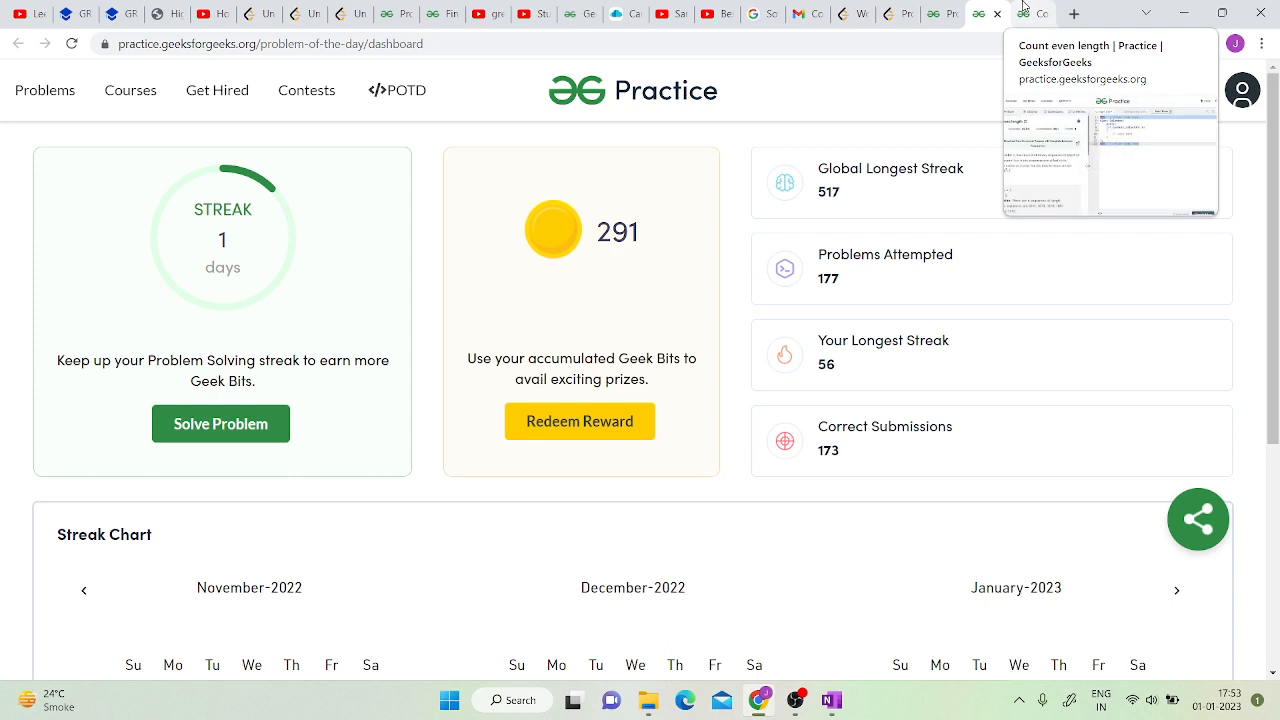
{"action": "mouse_move", "coordinate": [1022, 8]}
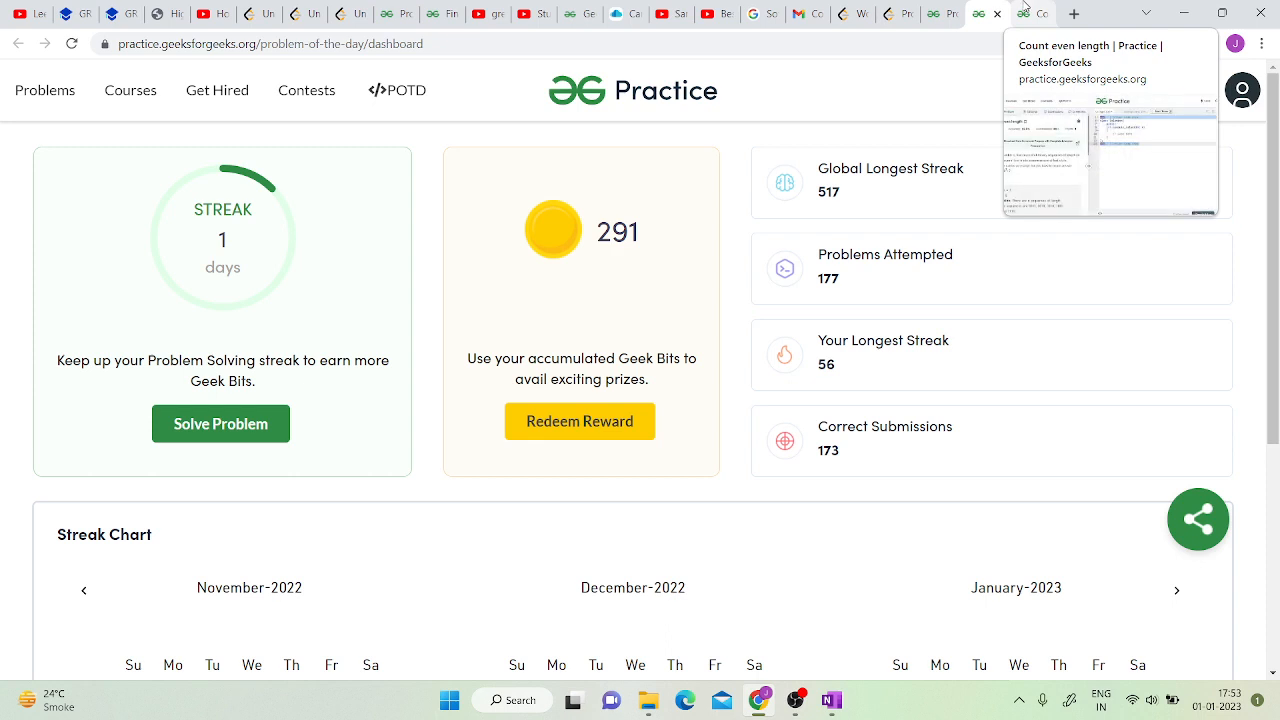
{"action": "mouse_move", "coordinate": [940, 14]}
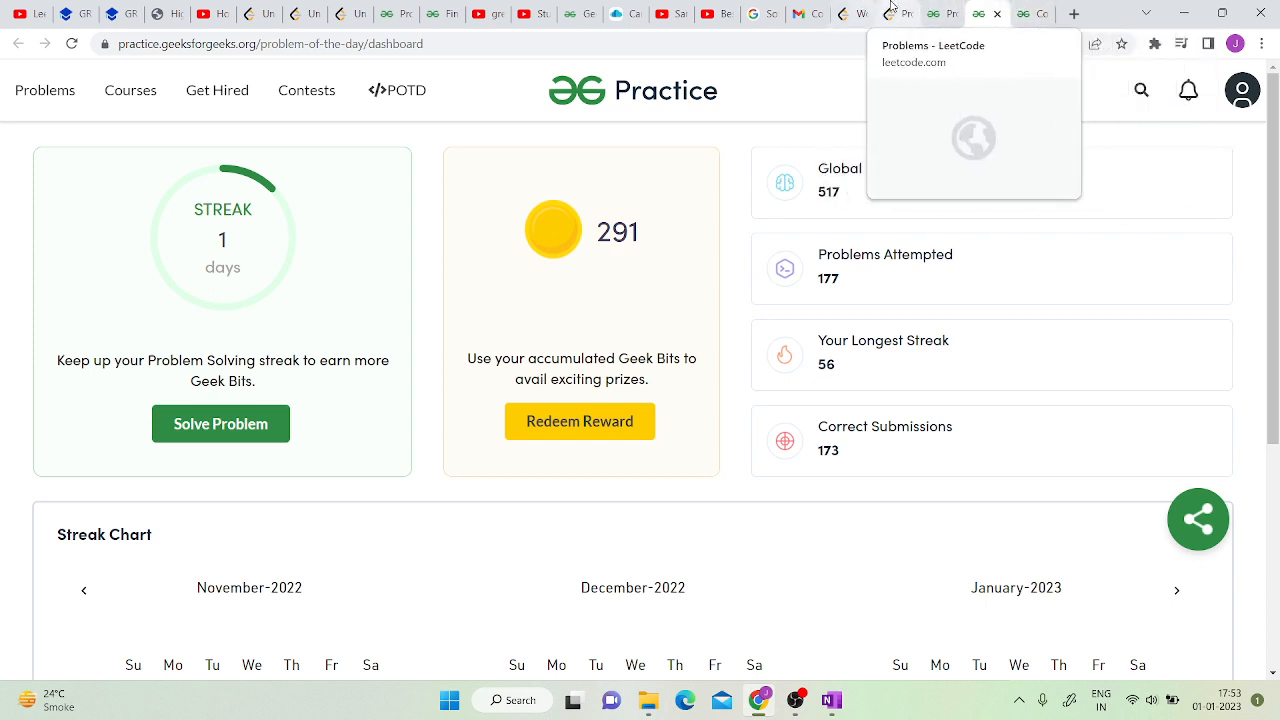
{"action": "left_click", "coordinate": [888, 12]}
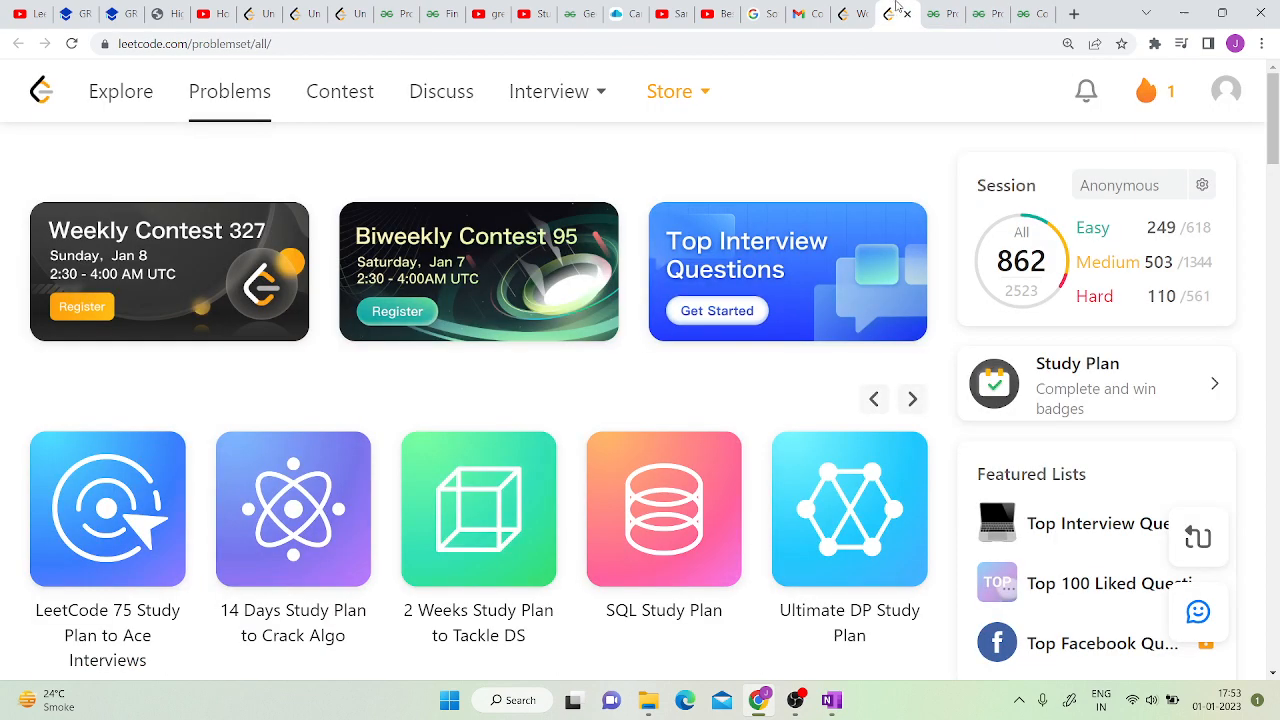
{"action": "mouse_move", "coordinate": [788, 288]}
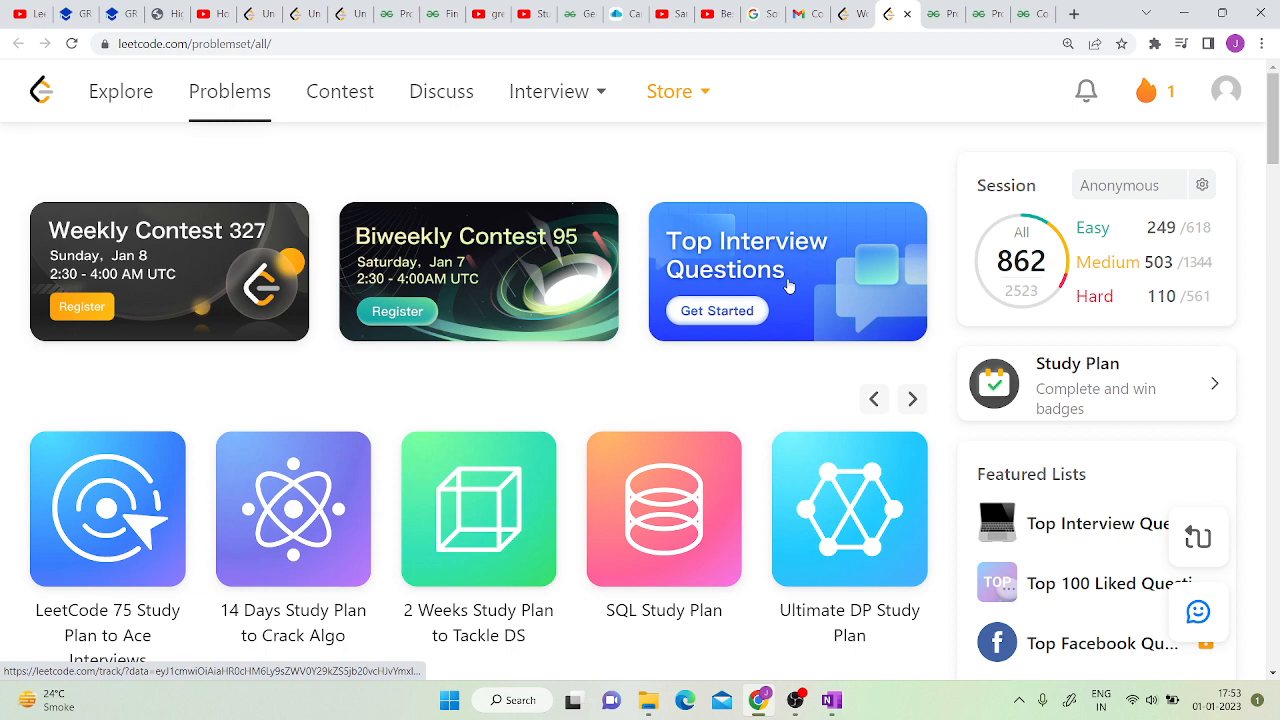
{"action": "mouse_move", "coordinate": [786, 288]}
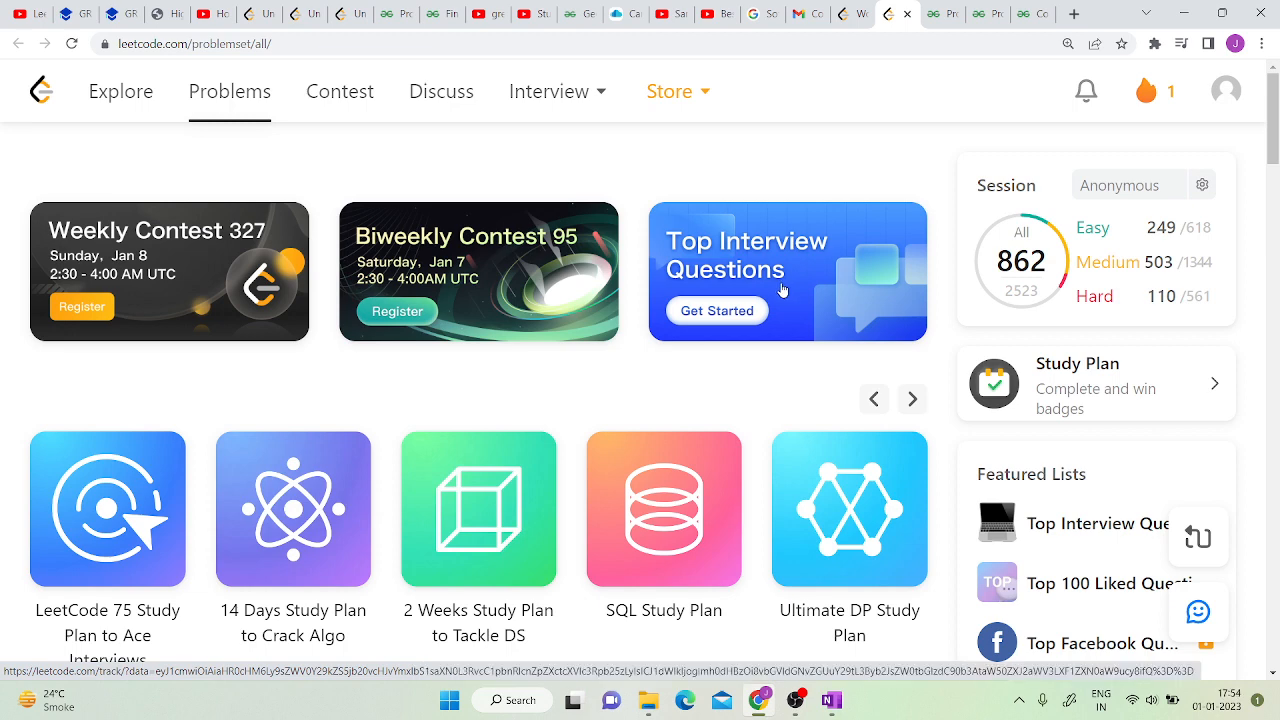
{"action": "mouse_move", "coordinate": [756, 316]}
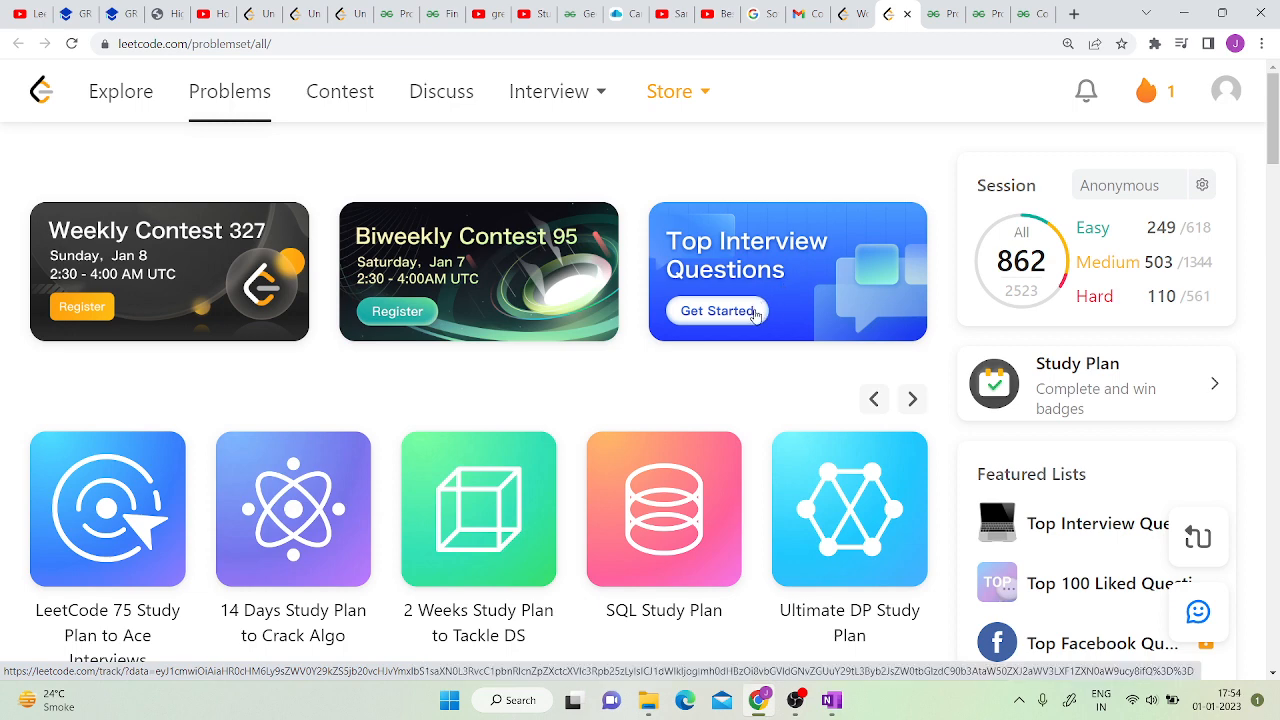
Step: Advance the study plan carousel to Programming Skills, Graph Theory and Binary Search
{"action": "scroll", "scroll_direction": "down", "scroll_amount": 3}
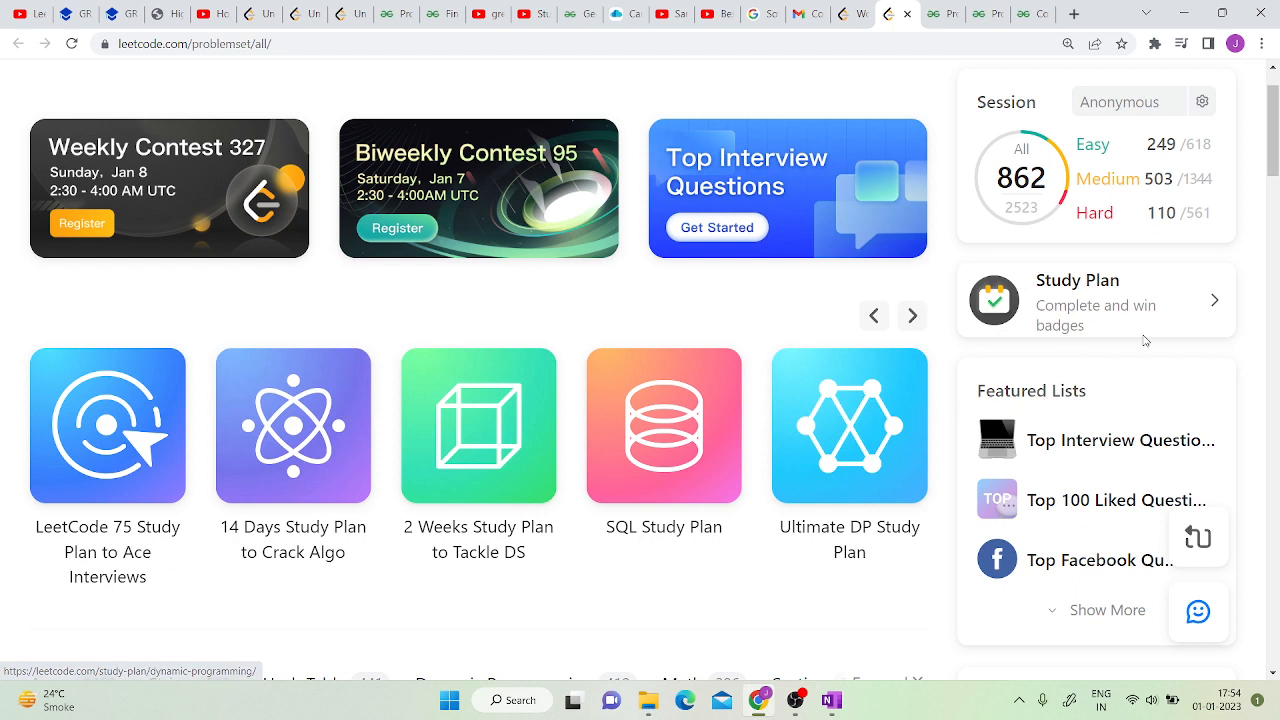
{"action": "mouse_move", "coordinate": [4, 500]}
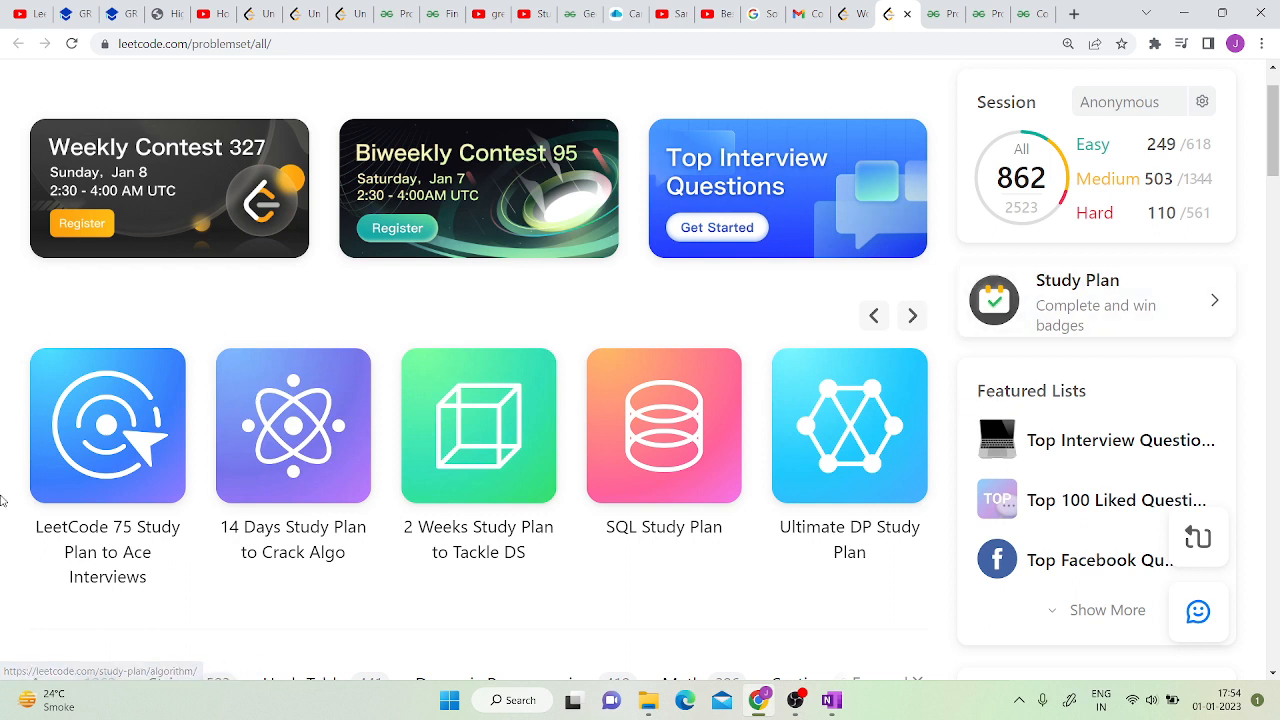
{"action": "mouse_move", "coordinate": [888, 428]}
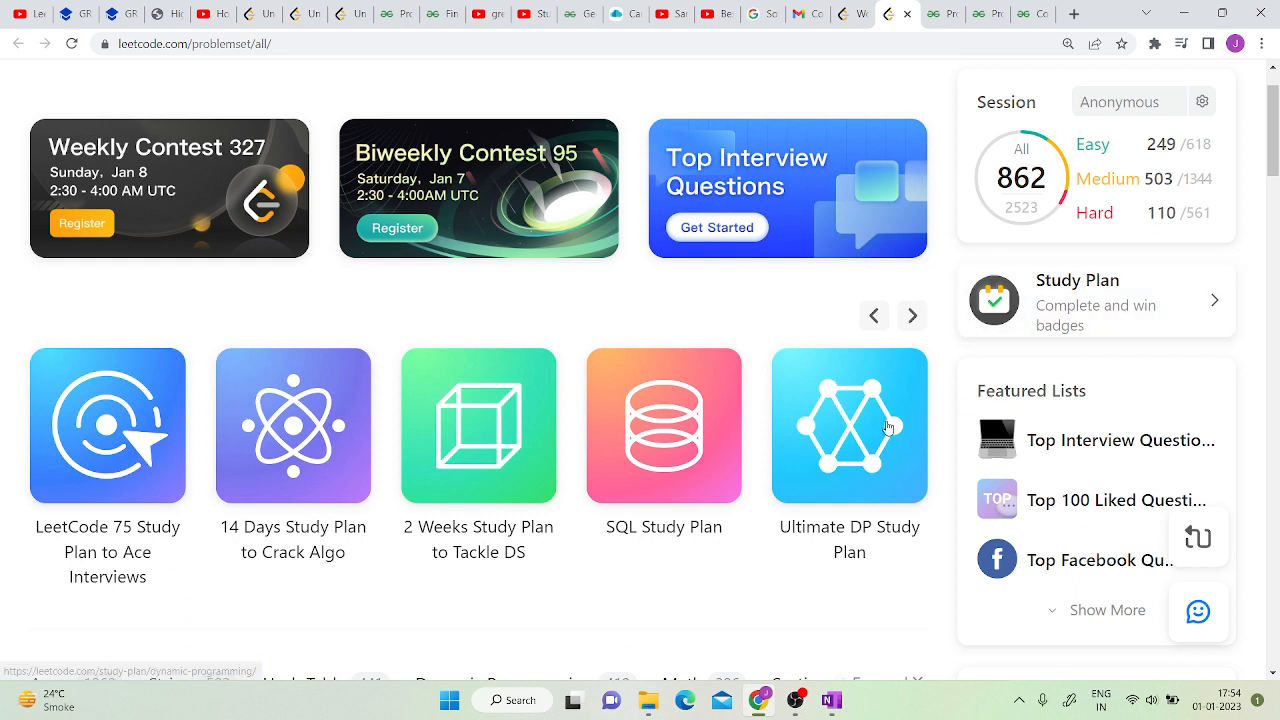
{"action": "mouse_move", "coordinate": [738, 372]}
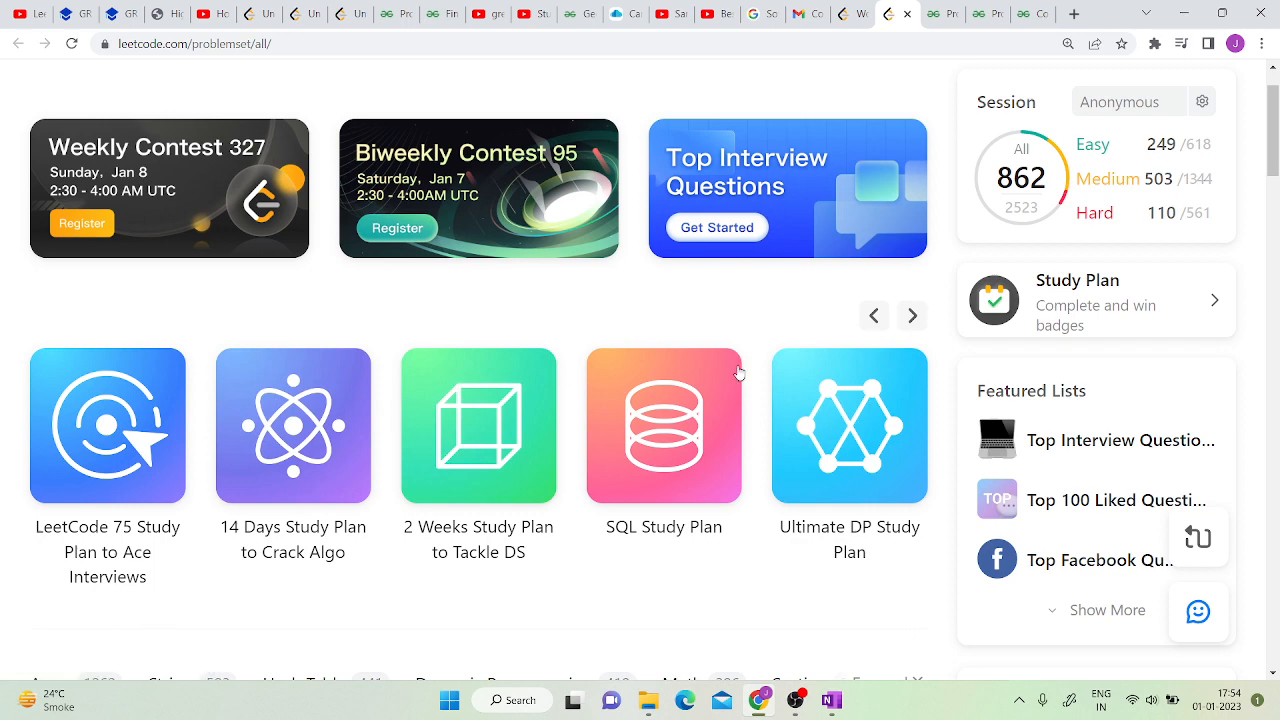
{"action": "left_click", "coordinate": [912, 316]}
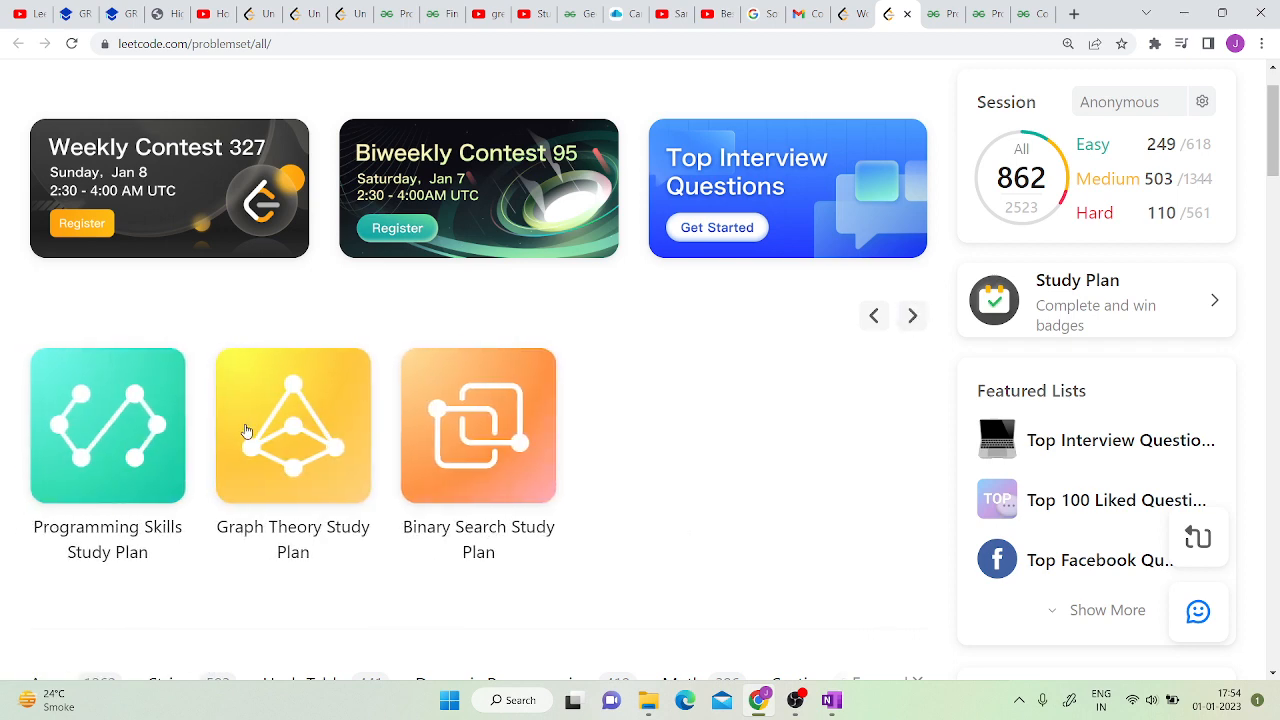
{"action": "scroll", "scroll_direction": "up", "scroll_amount": 3}
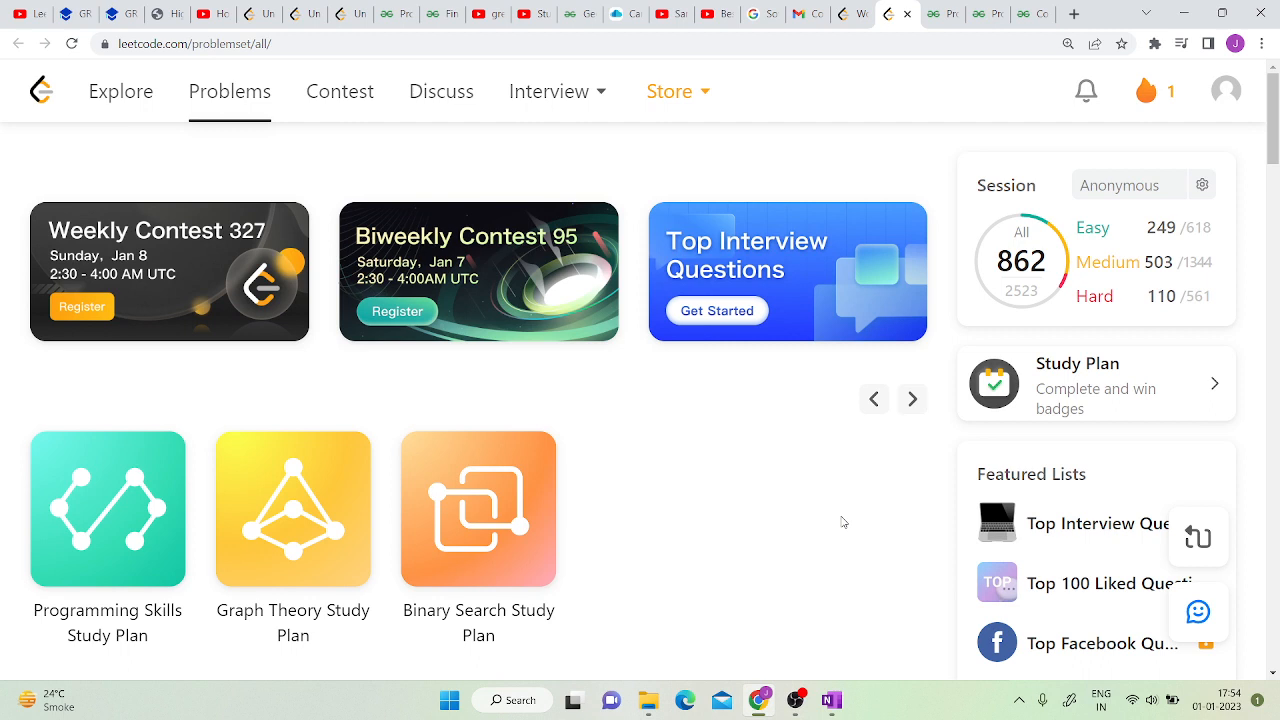
{"action": "mouse_move", "coordinate": [988, 12]}
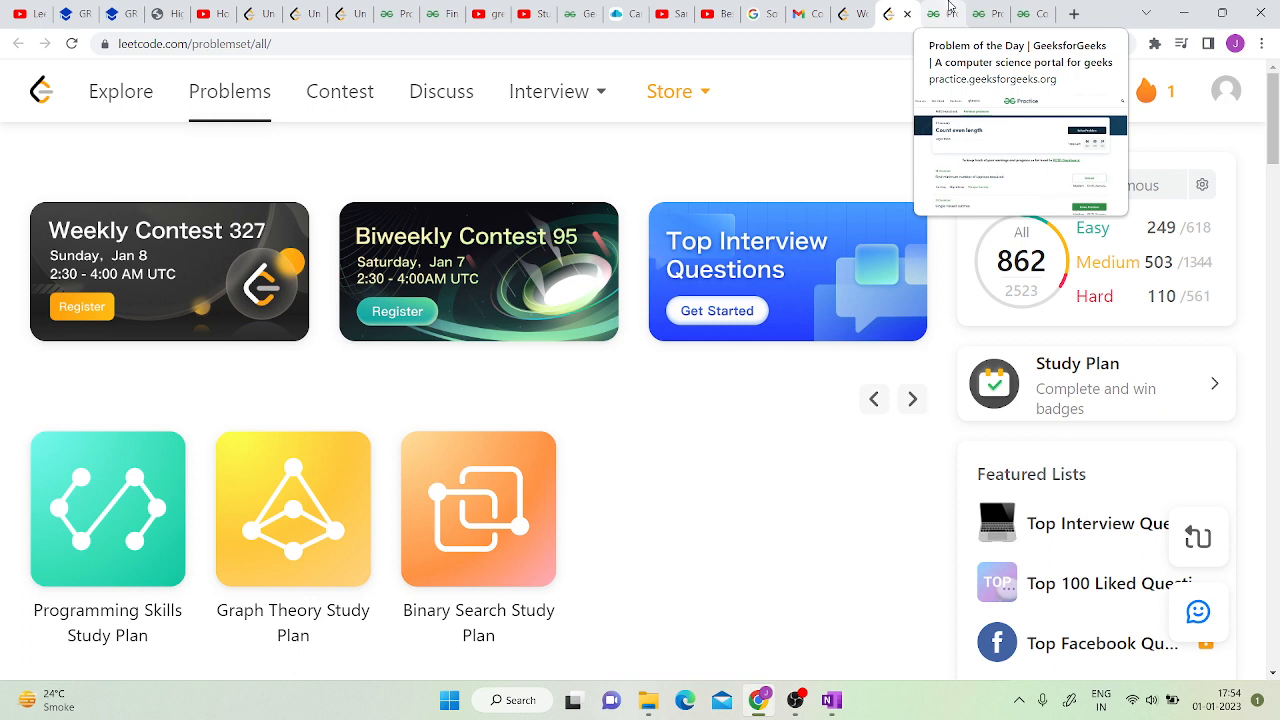
{"action": "mouse_move", "coordinate": [528, 544]}
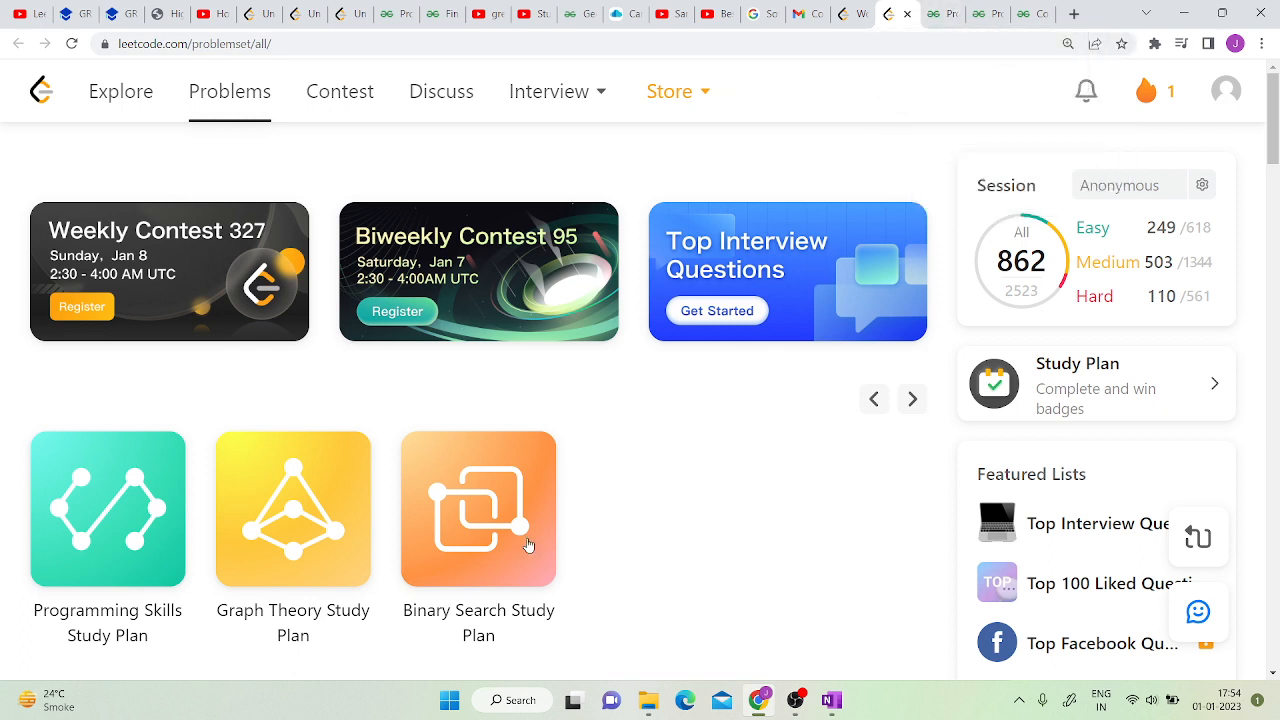
{"action": "mouse_move", "coordinate": [878, 264]}
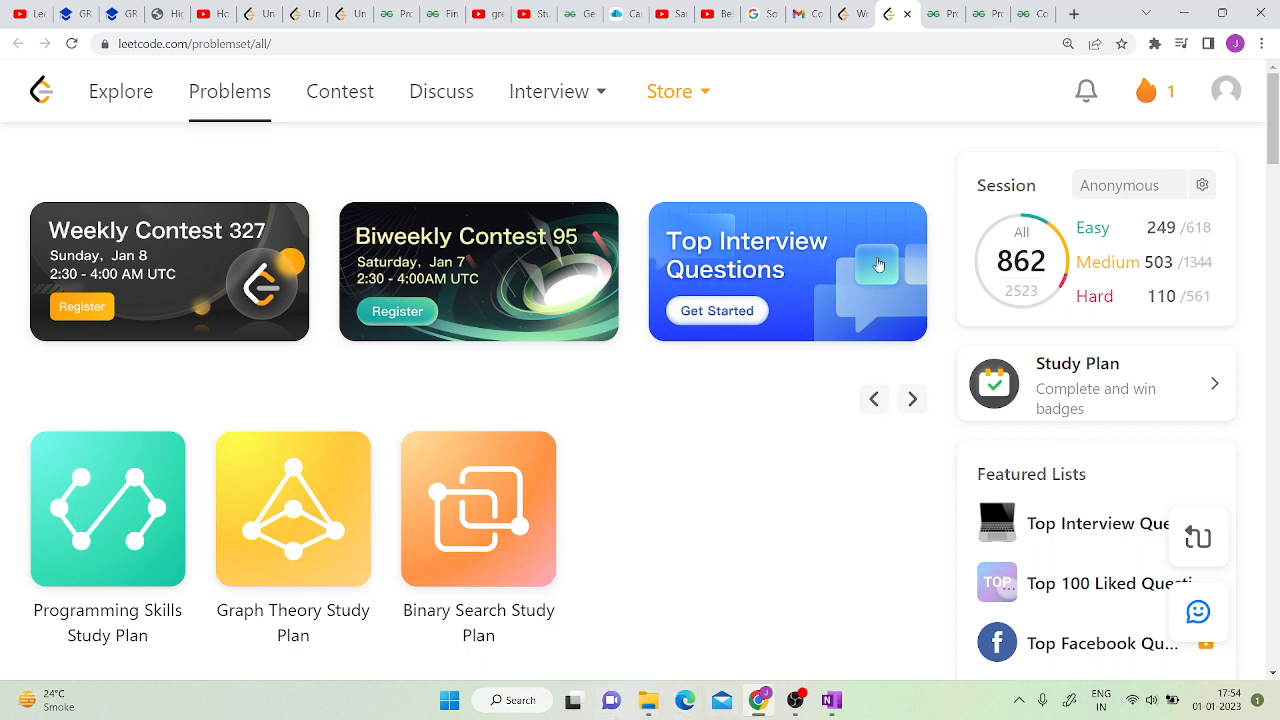
{"action": "mouse_move", "coordinate": [930, 112]}
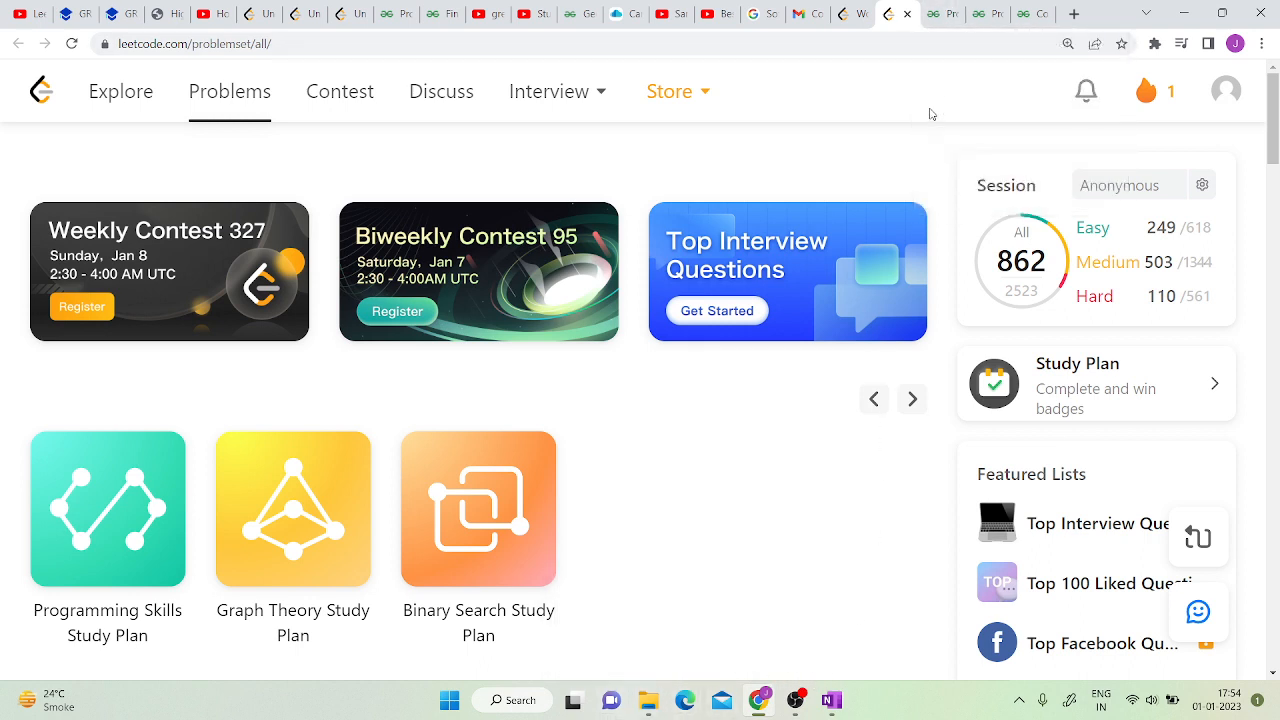
{"action": "mouse_move", "coordinate": [856, 14]}
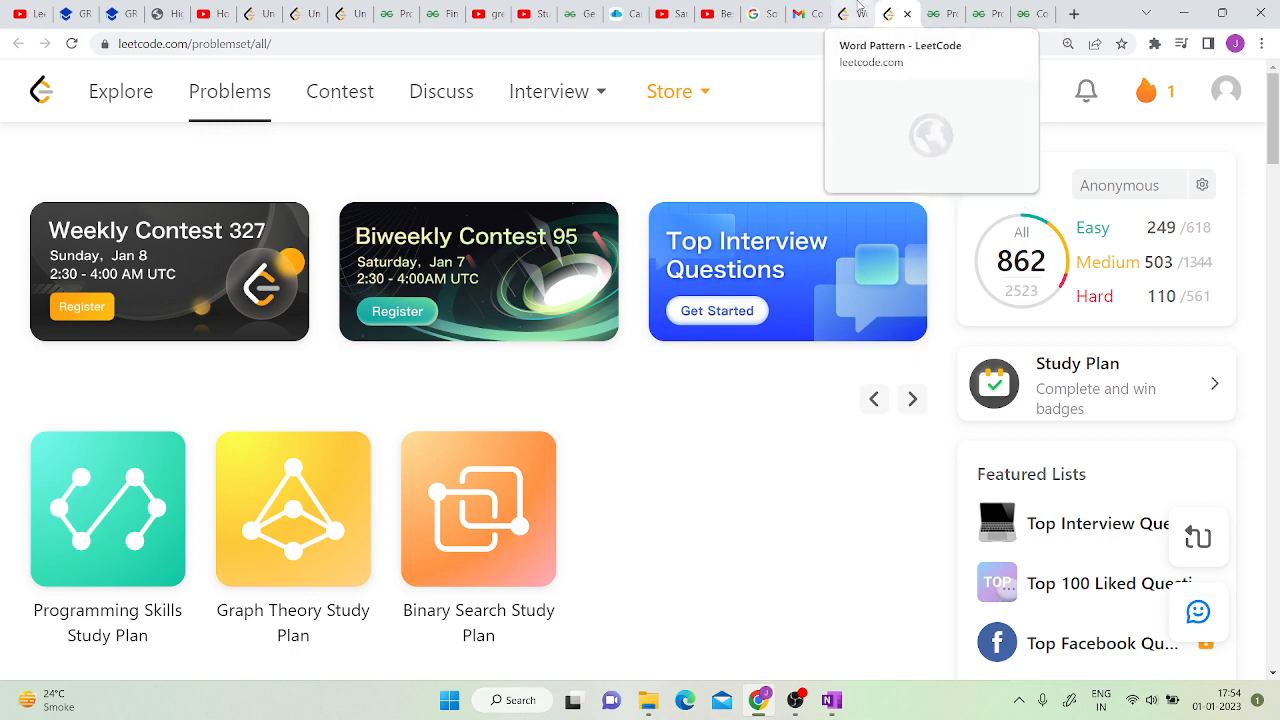
{"action": "mouse_move", "coordinate": [856, 12]}
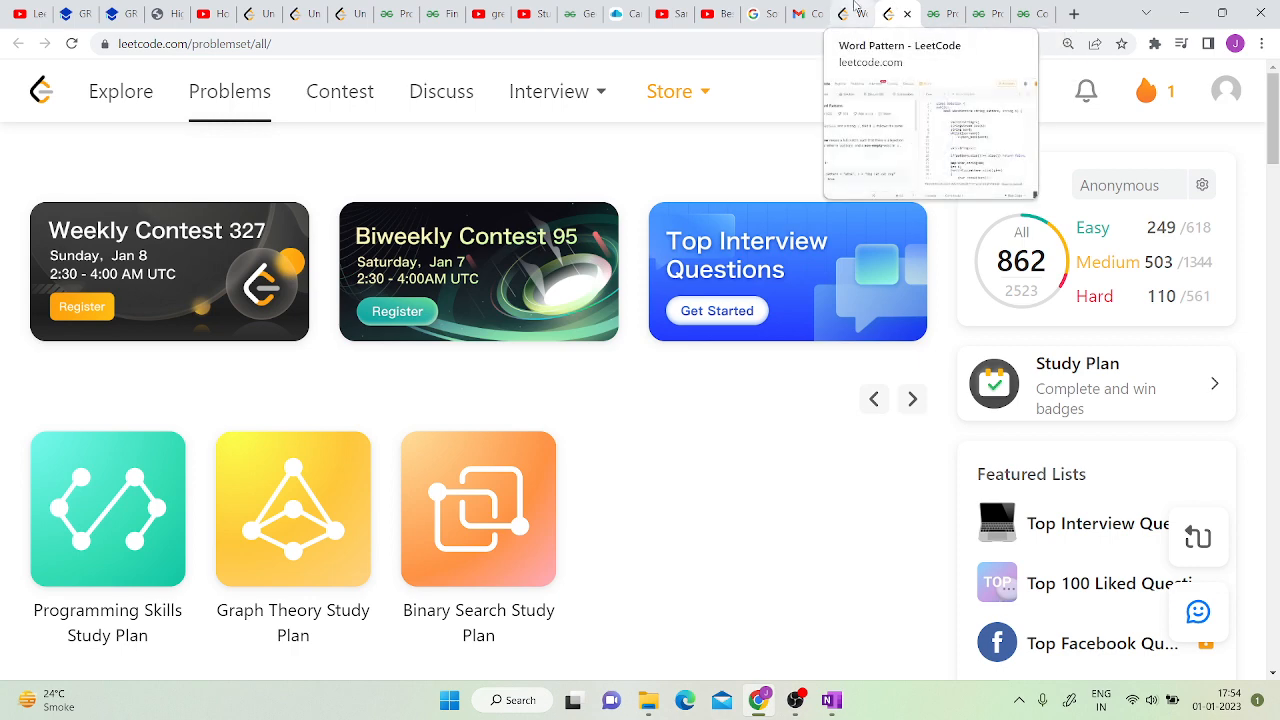
{"action": "left_click", "coordinate": [856, 12]}
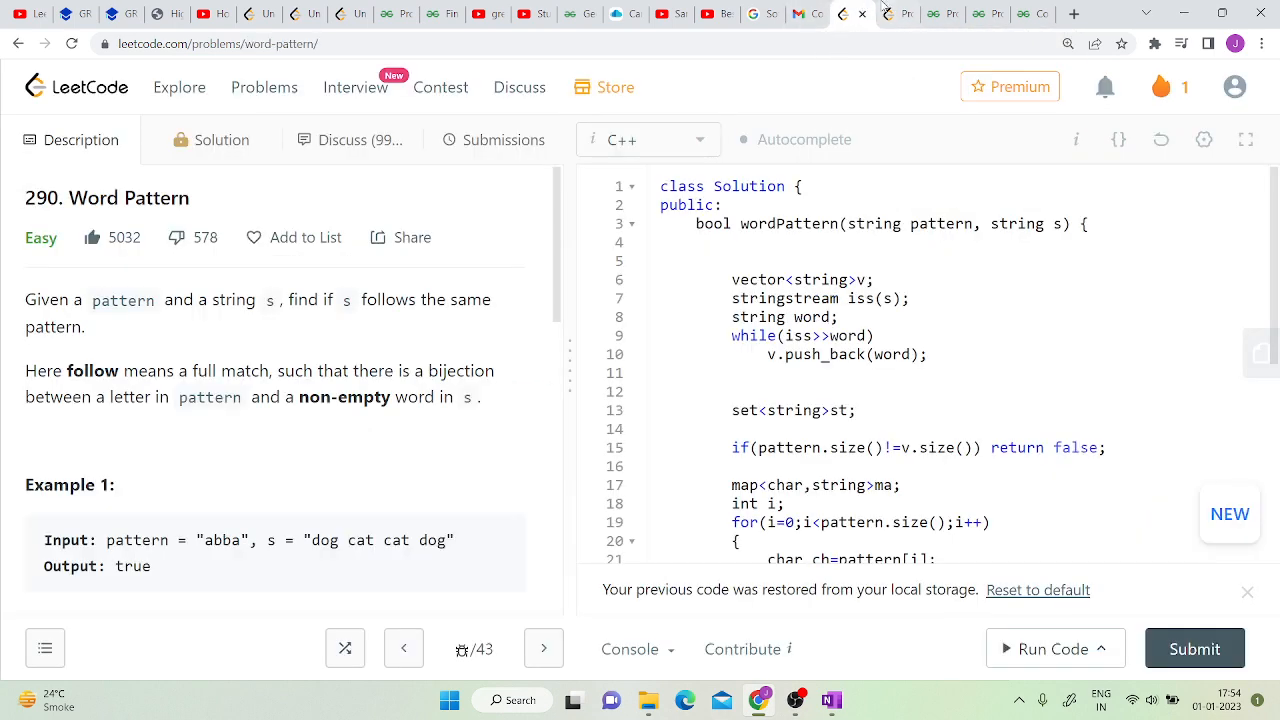
{"action": "left_click", "coordinate": [264, 88]}
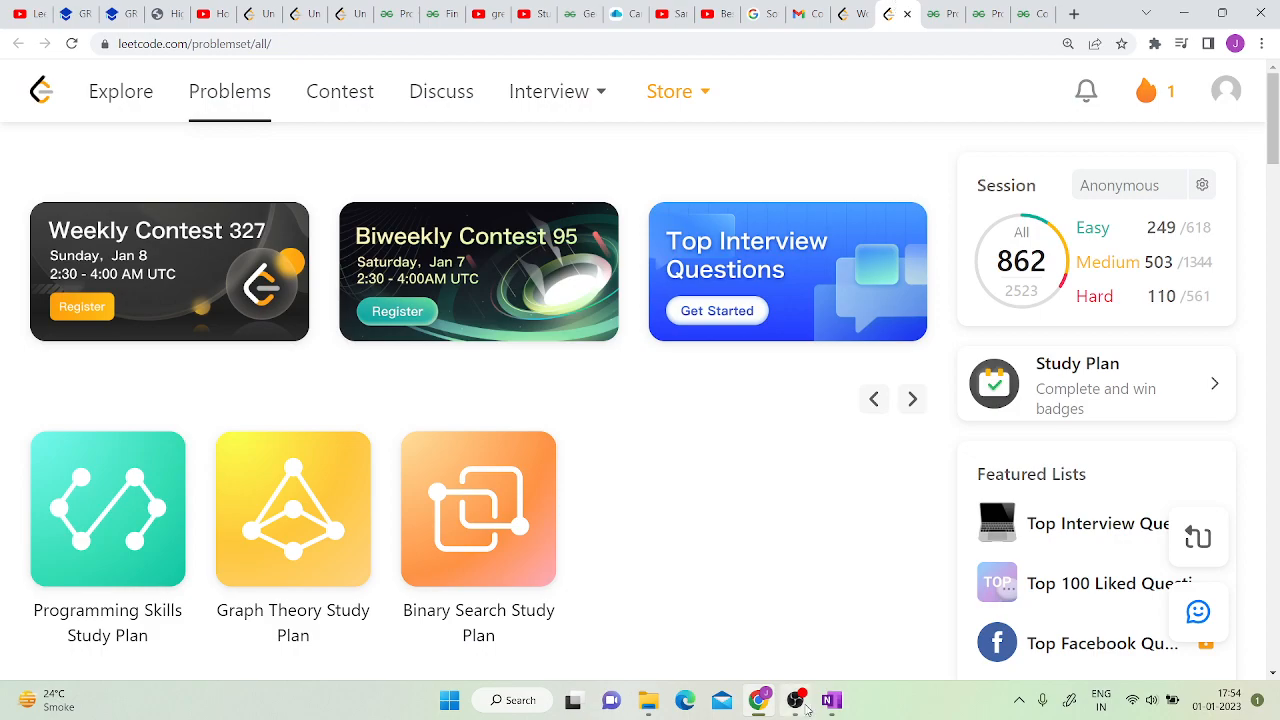